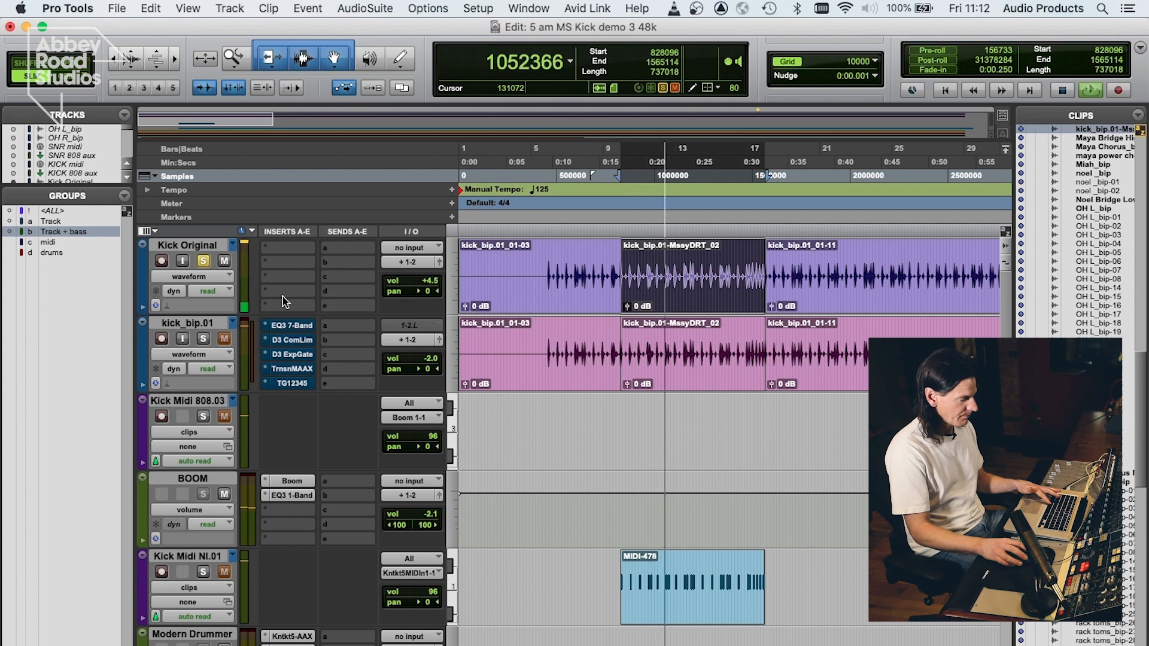
- Take solo off the Kick Original track before switching to the processed kick
{"action": "left_click", "coordinate": [203, 261]}
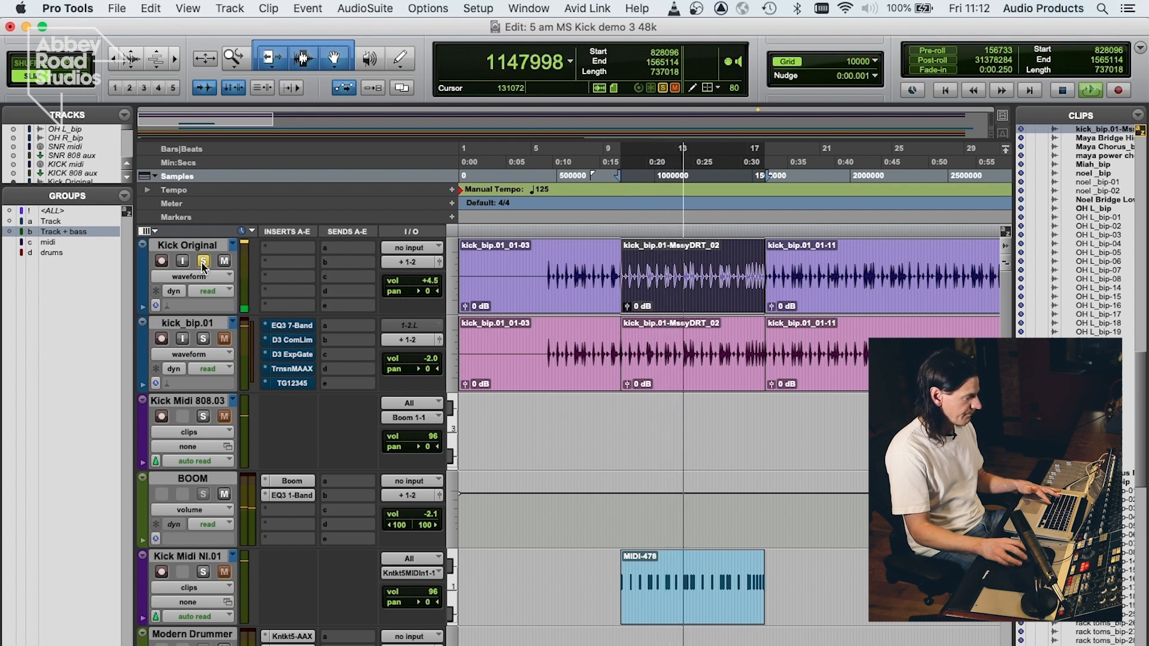
{"action": "left_click", "coordinate": [203, 263]}
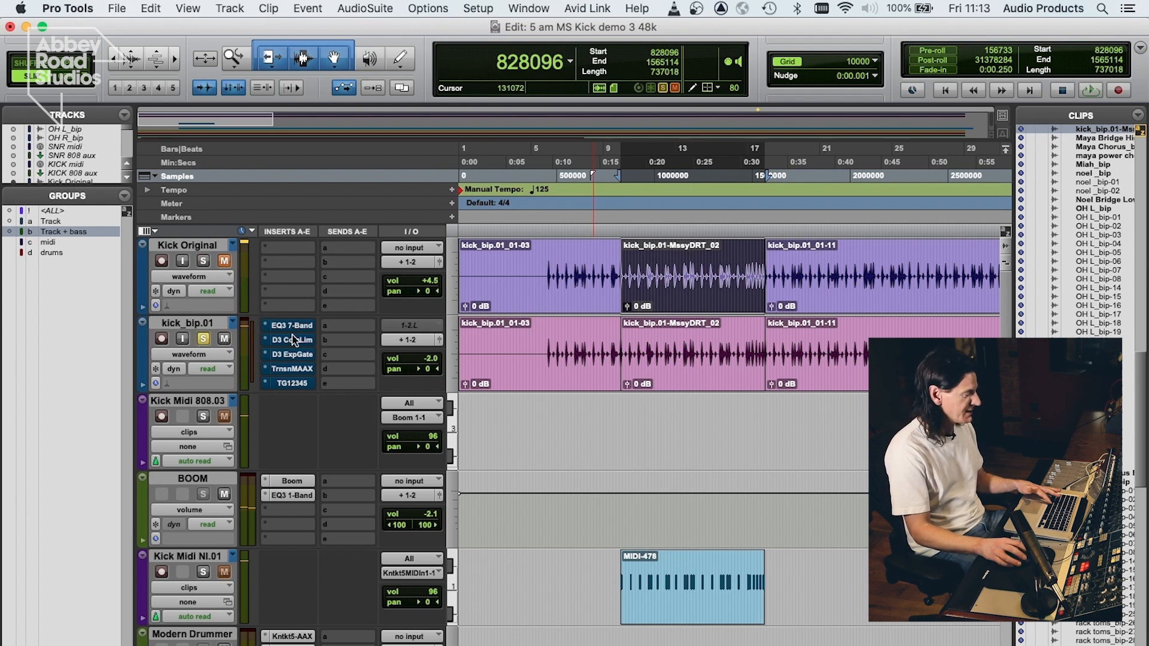
- A/B the EQ3 7-Band on kick_bip.01 by bypassing it during playback, ending active
{"action": "left_click", "coordinate": [292, 325]}
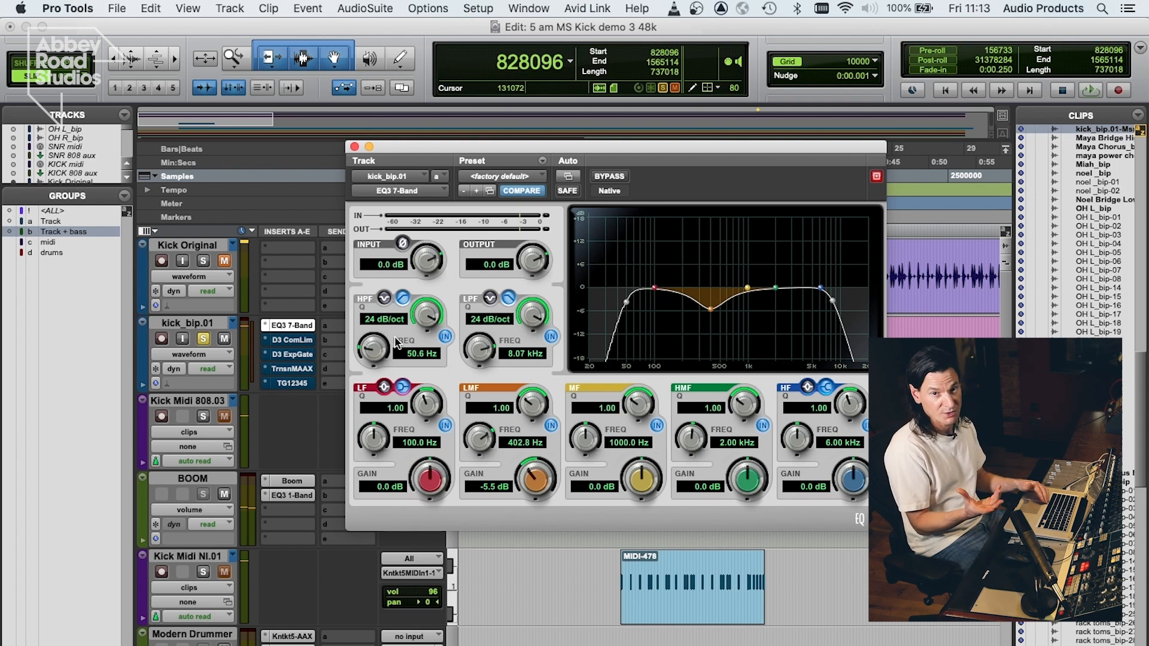
{"action": "mouse_move", "coordinate": [539, 345]}
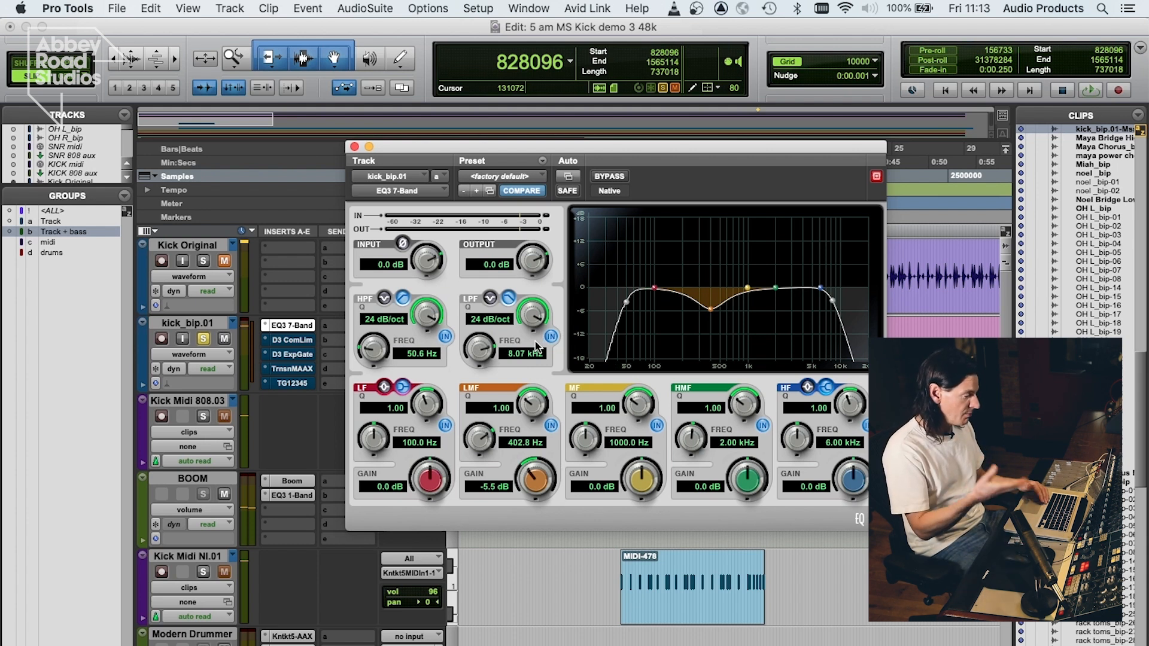
{"action": "mouse_move", "coordinate": [521, 369]}
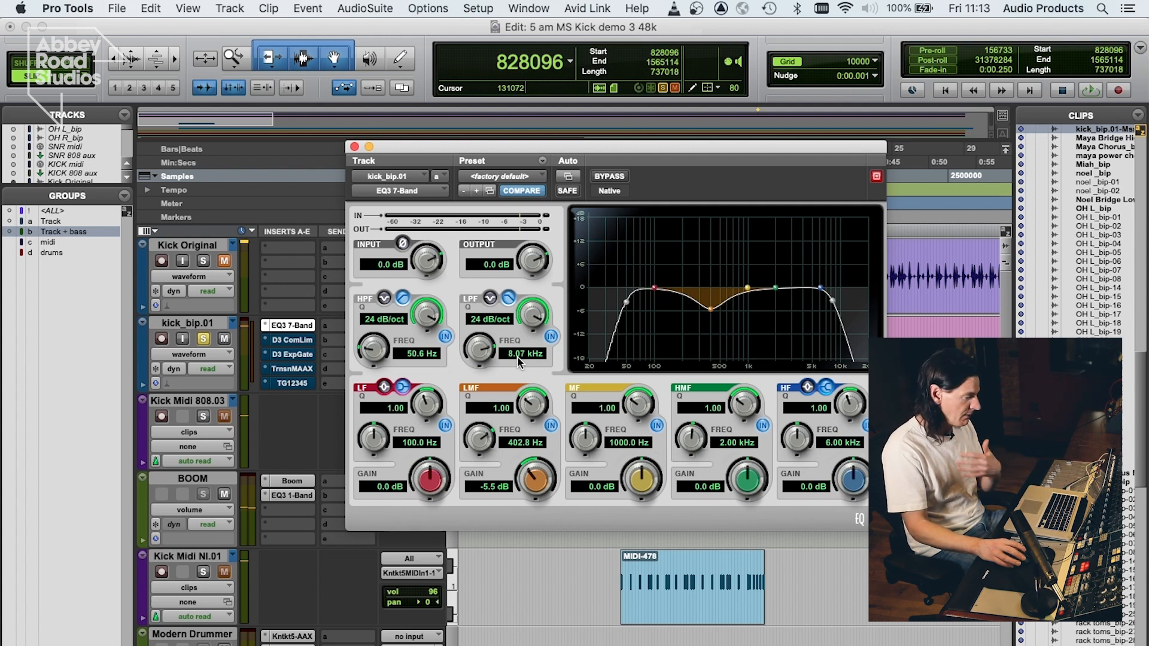
{"action": "mouse_move", "coordinate": [560, 452]}
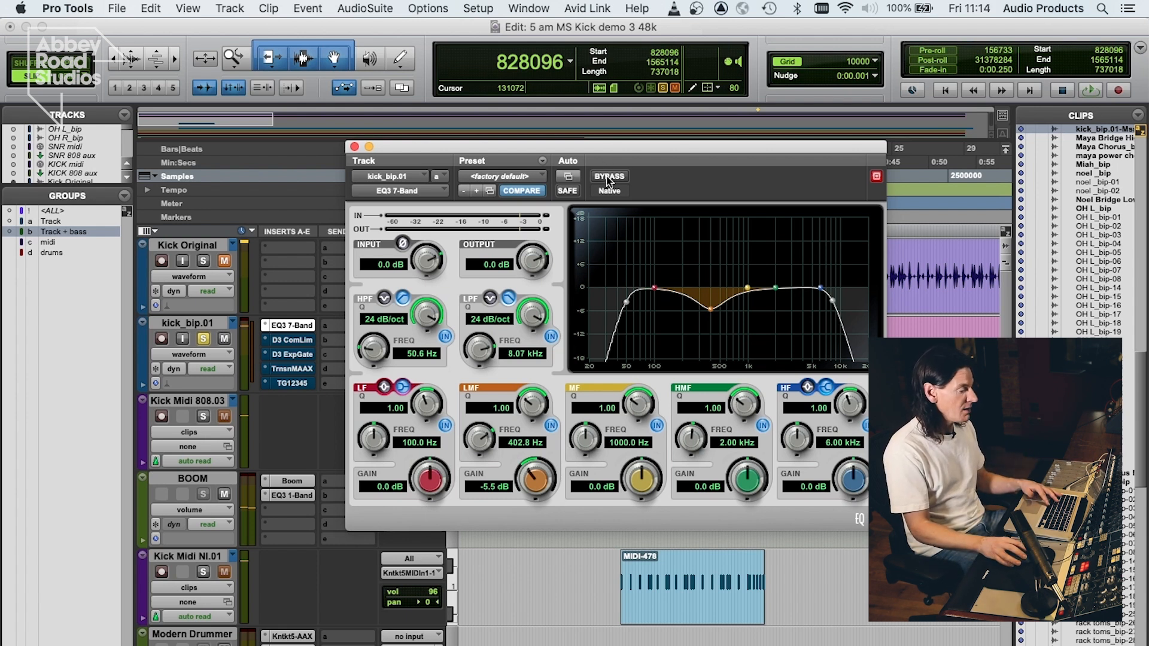
{"action": "left_click", "coordinate": [609, 176]}
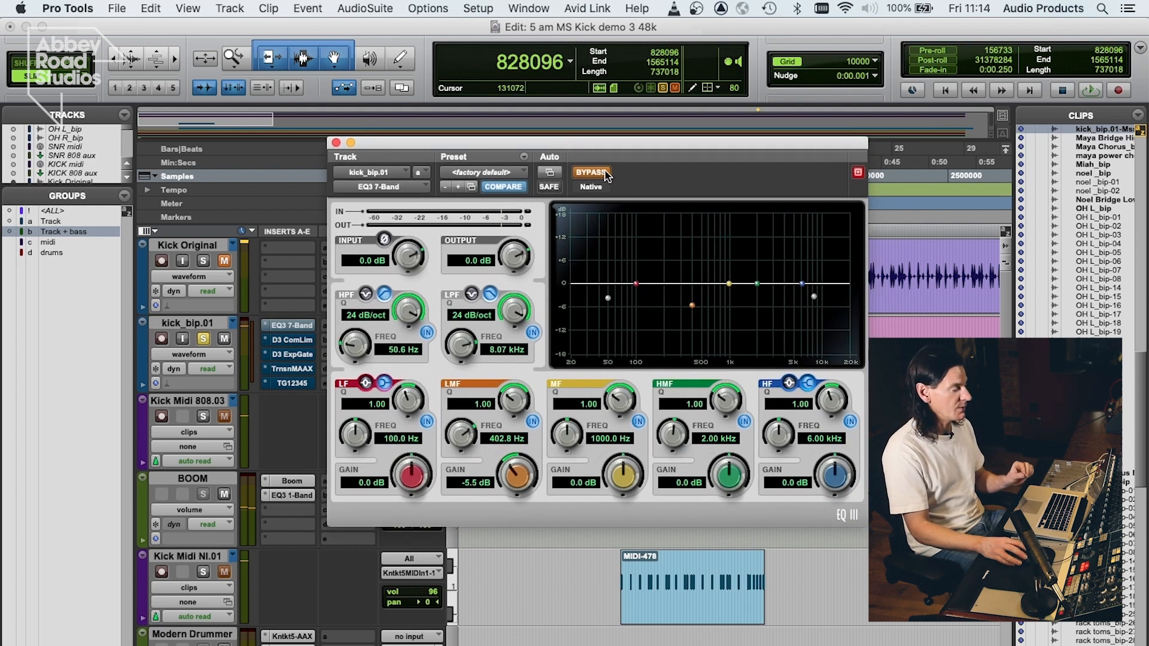
{"action": "mouse_move", "coordinate": [592, 173]}
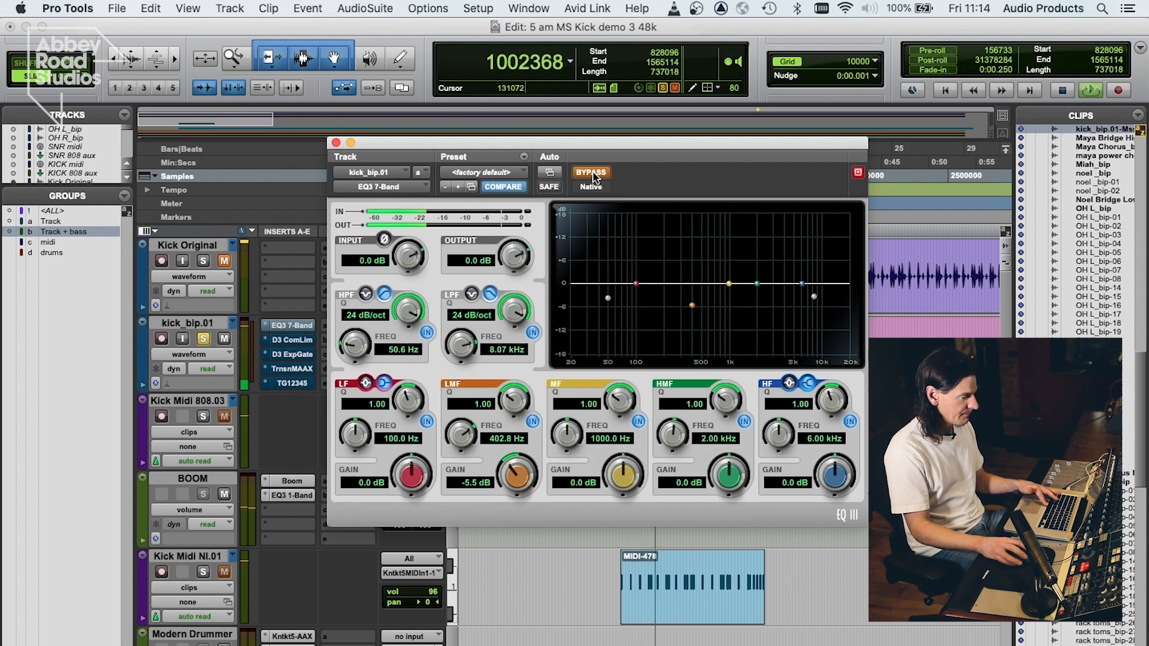
{"action": "left_click", "coordinate": [590, 174]}
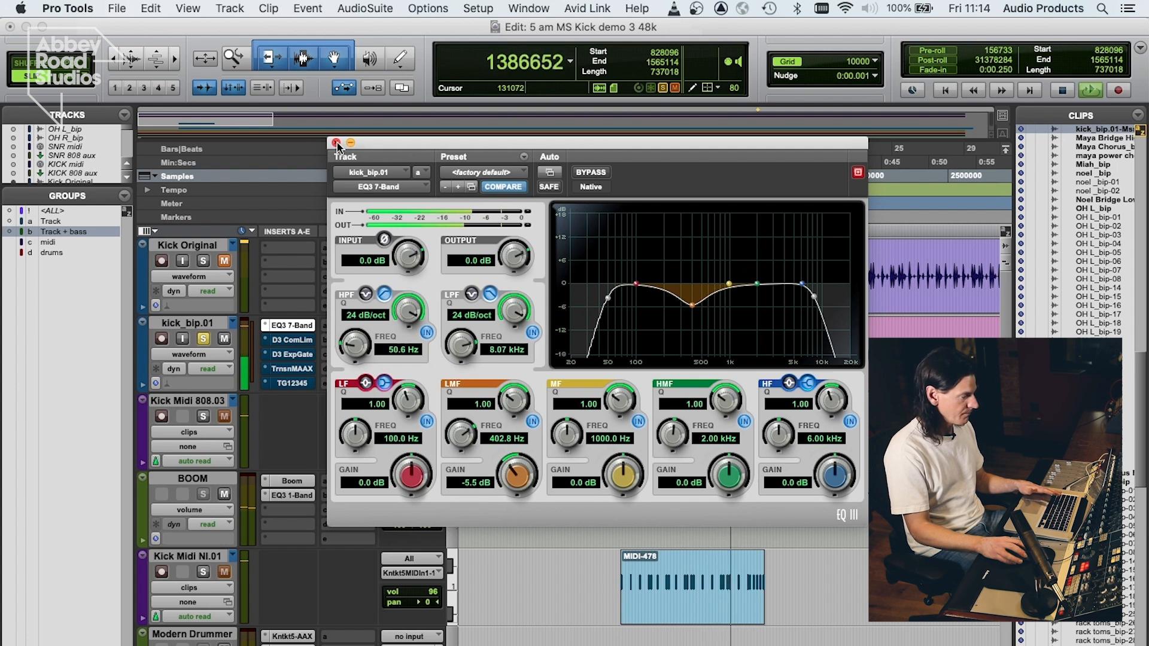
- Swap the EQ for the Dyn3 compressor (Kick Thump) and bypass-compare it, ending active
{"action": "left_click", "coordinate": [289, 340]}
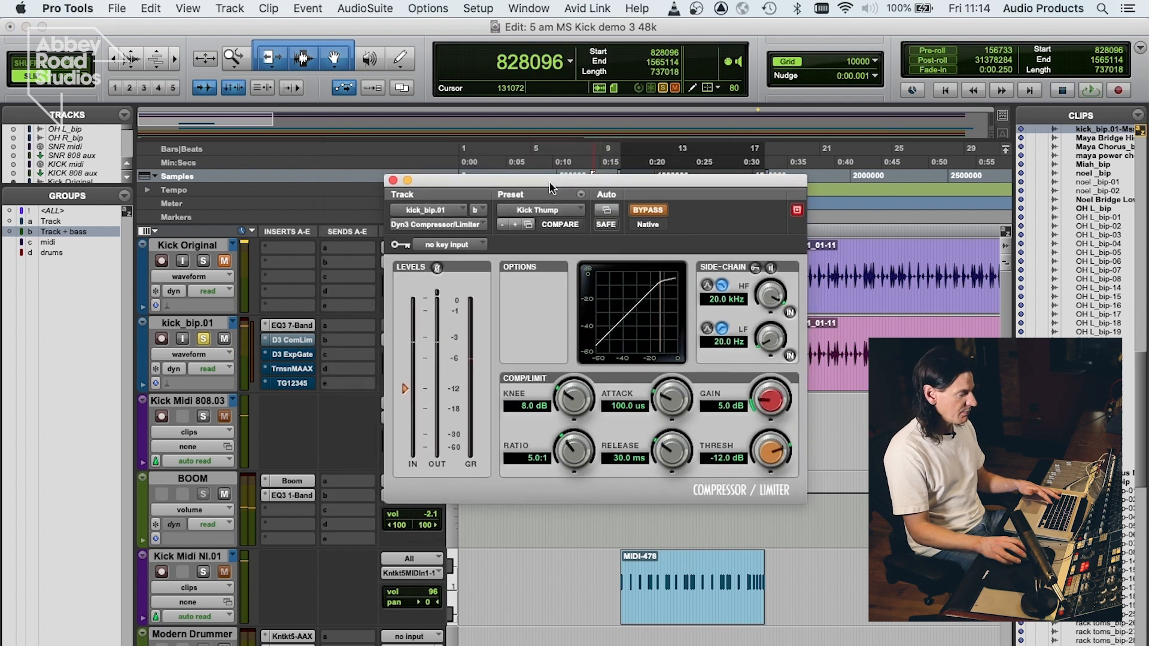
{"action": "left_click_drag", "start_coordinate": [552, 181], "coordinate": [535, 174]}
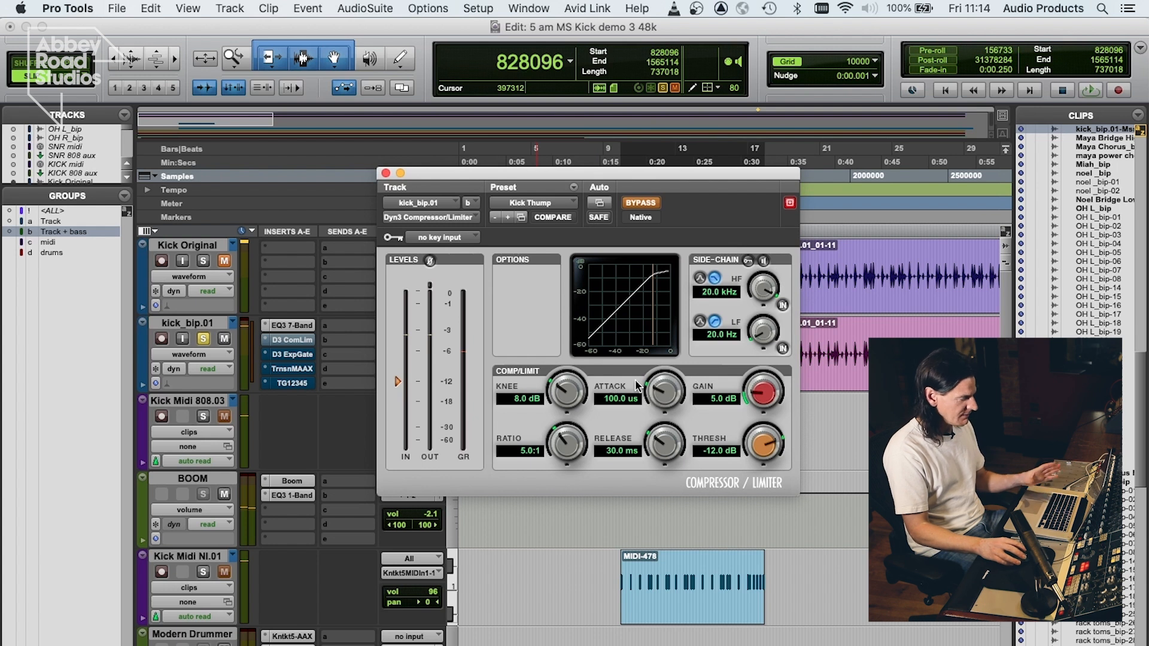
{"action": "mouse_move", "coordinate": [682, 469]}
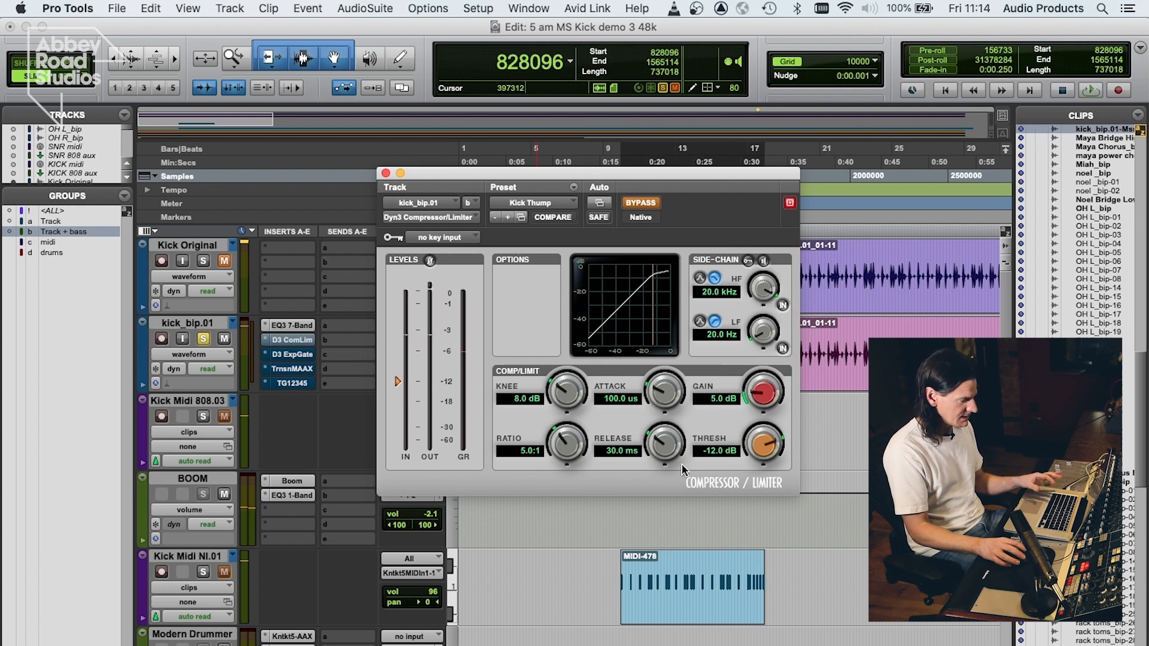
{"action": "mouse_move", "coordinate": [685, 235]}
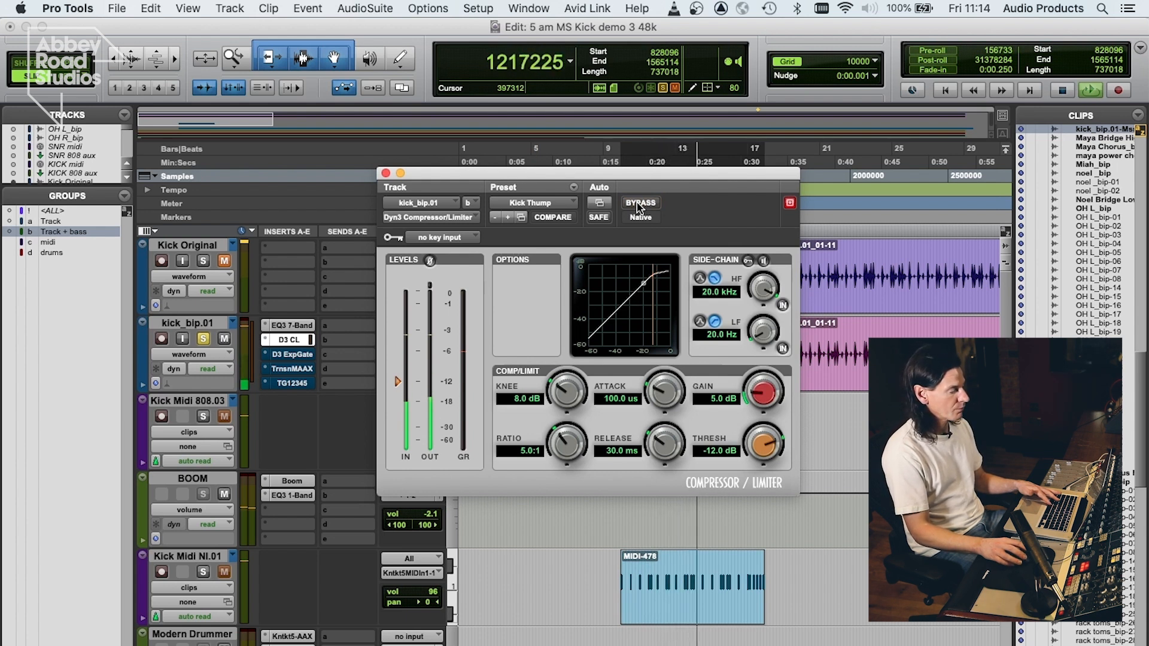
{"action": "left_click", "coordinate": [639, 204]}
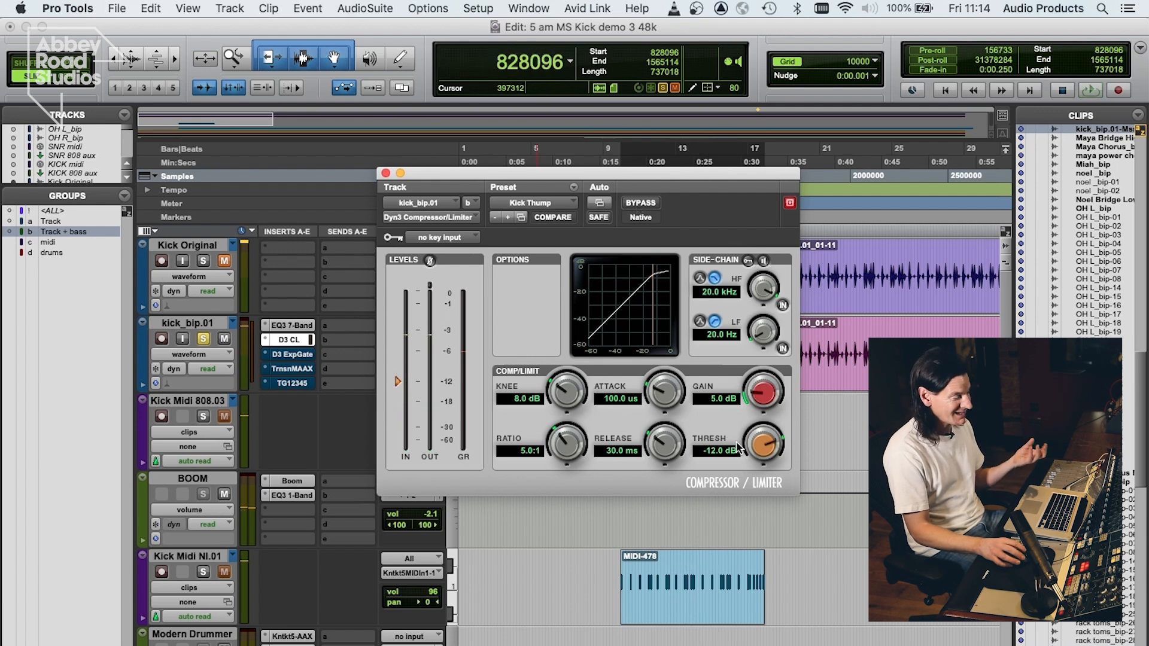
{"action": "mouse_move", "coordinate": [687, 415]}
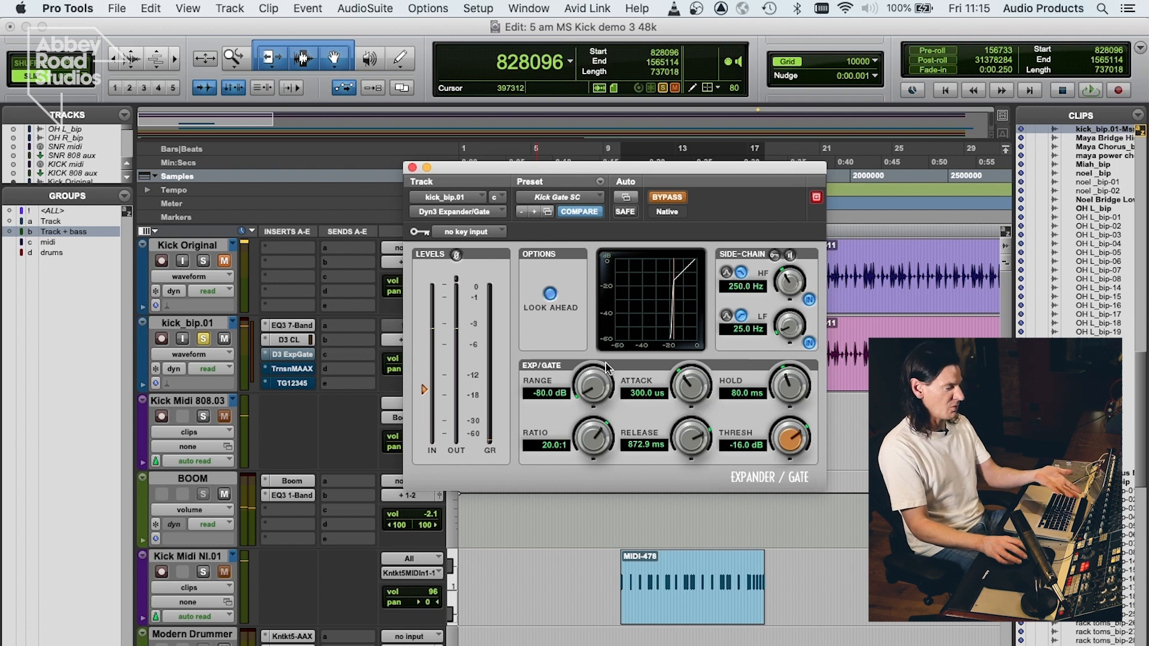
{"action": "mouse_move", "coordinate": [626, 412]}
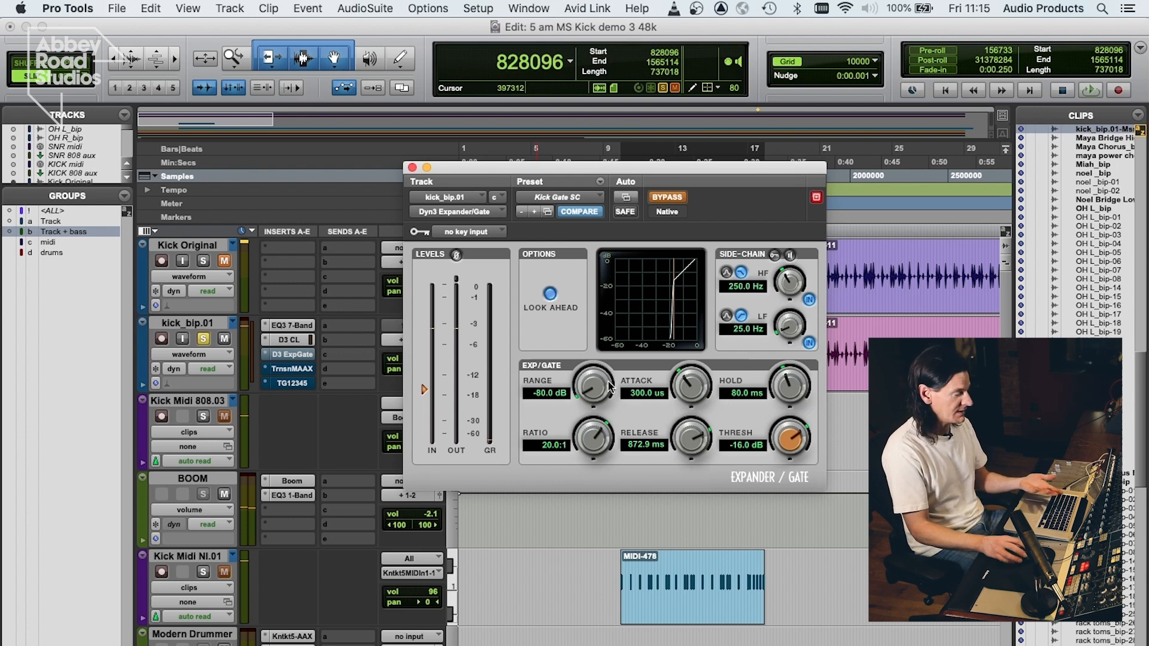
{"action": "mouse_move", "coordinate": [577, 170]}
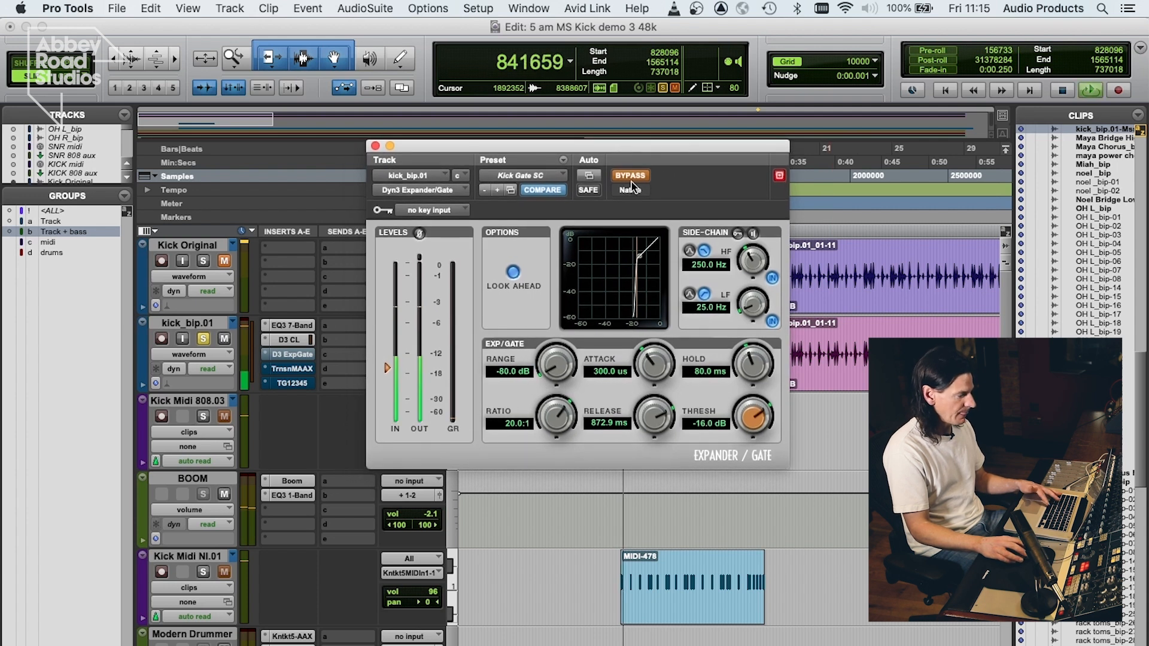
{"action": "mouse_move", "coordinate": [628, 179]}
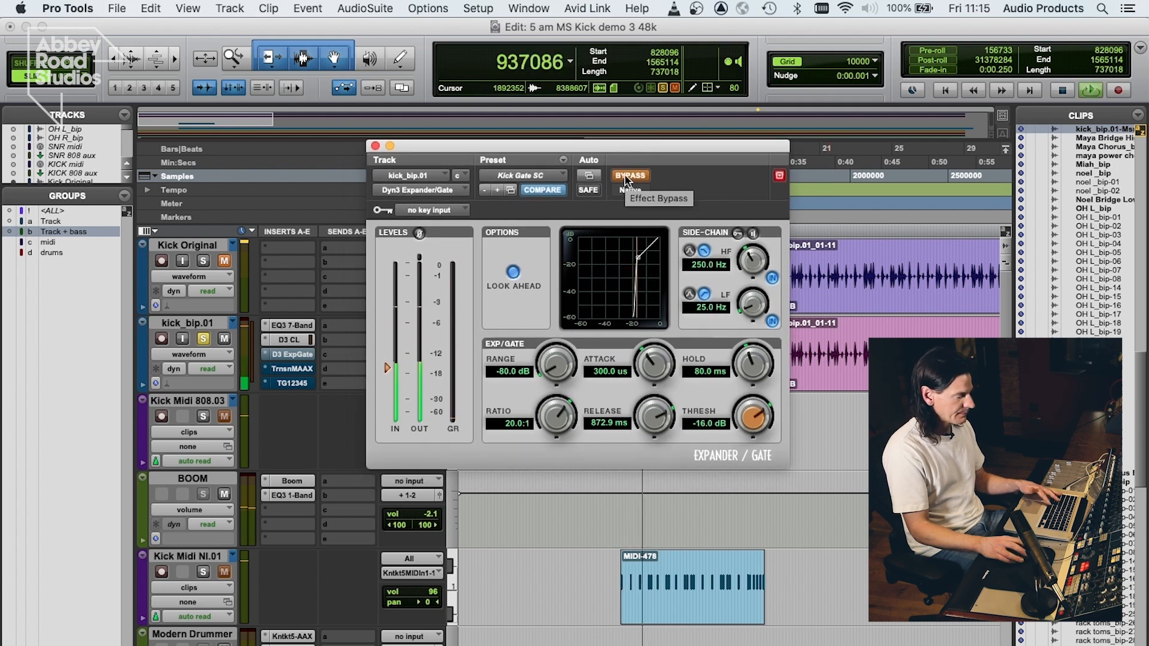
- Turn the Dyn3 Expander/Gate (Kick Gate SC) back on after the bypass comparison
{"action": "left_click", "coordinate": [629, 175]}
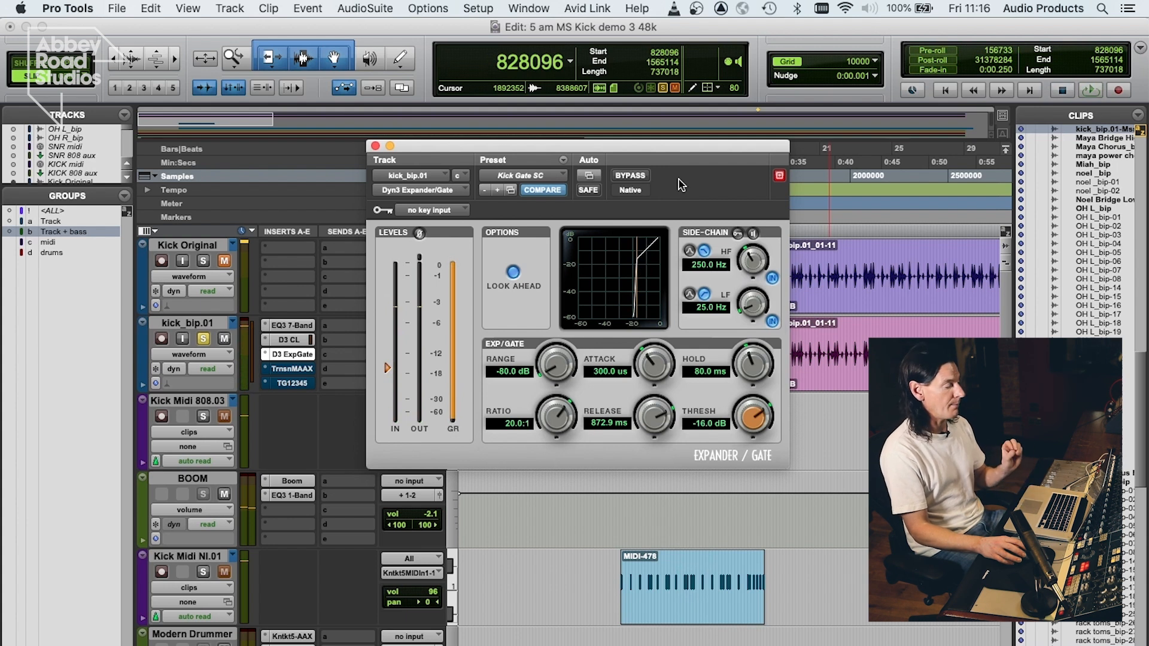
{"action": "mouse_move", "coordinate": [656, 155]}
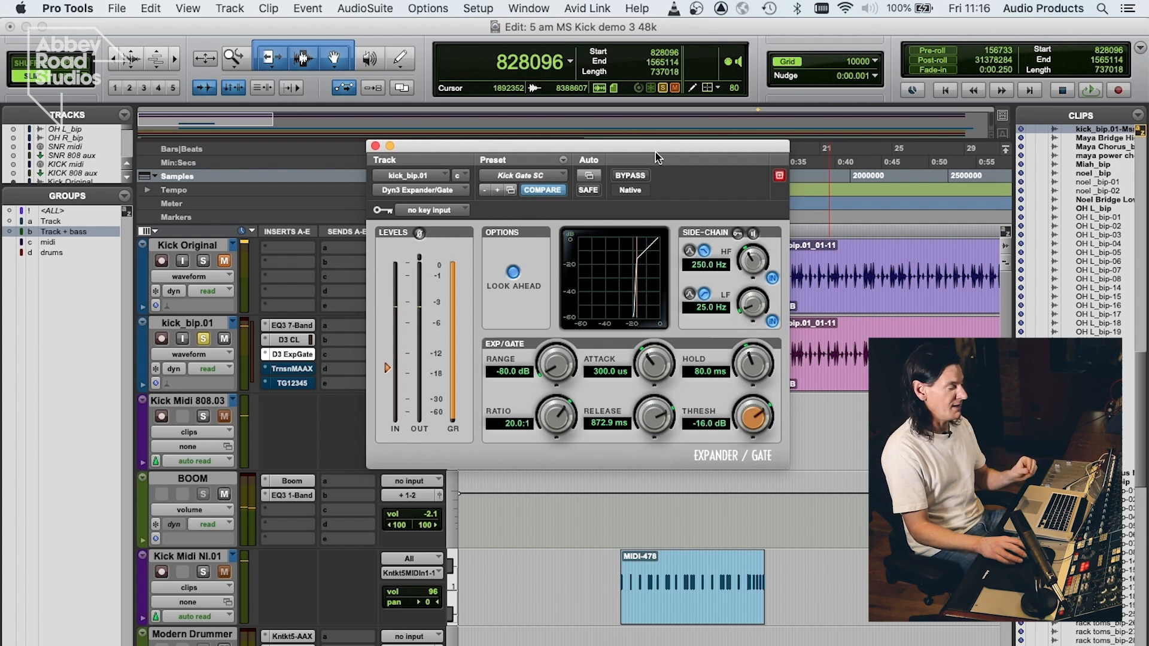
{"action": "mouse_move", "coordinate": [380, 141]}
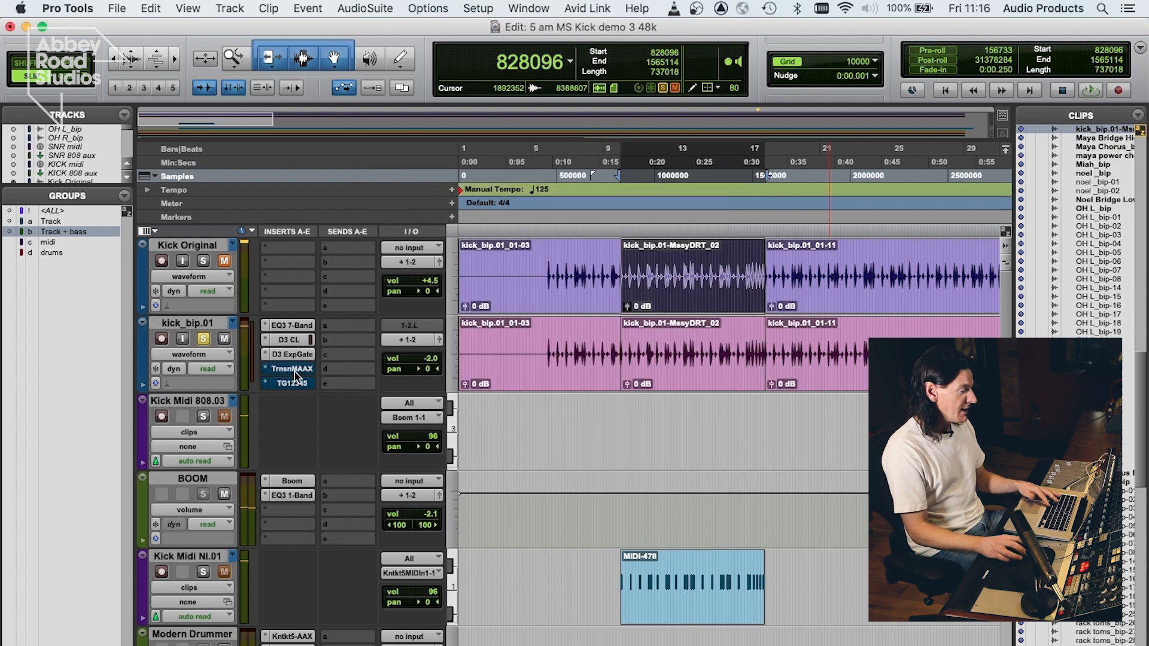
- Show the Transient Master plugin on kick_bip.01 at its factory default settings
{"action": "left_click", "coordinate": [288, 368]}
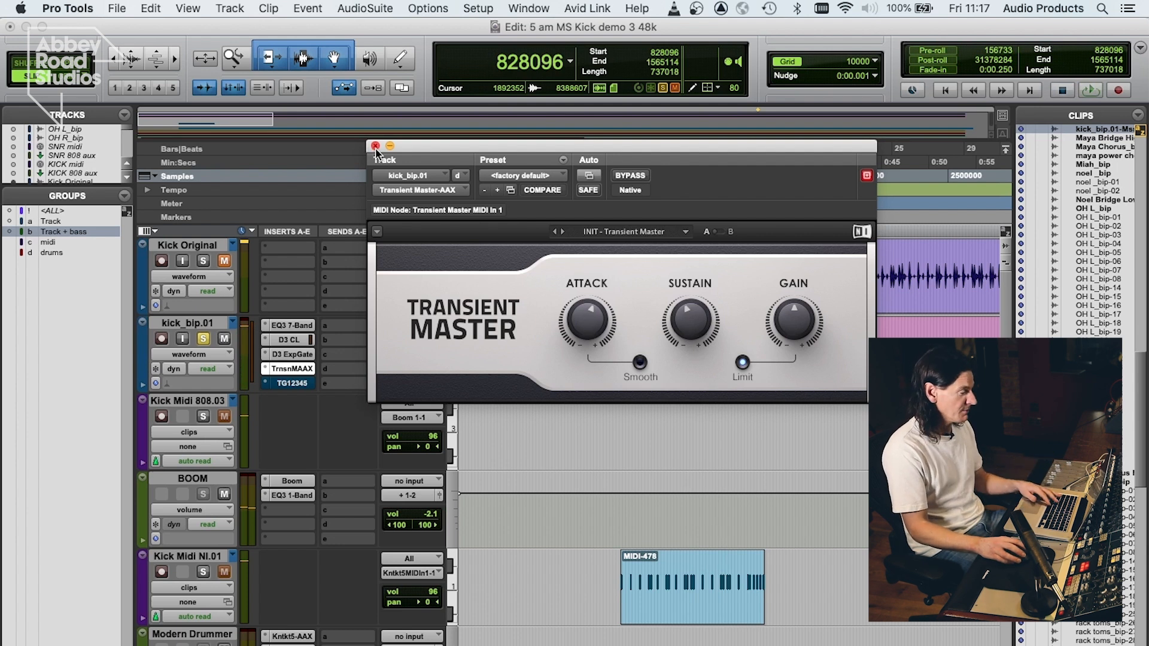
- Close the Transient Master window to make way for the TG12345 channel strip
{"action": "left_click", "coordinate": [292, 383]}
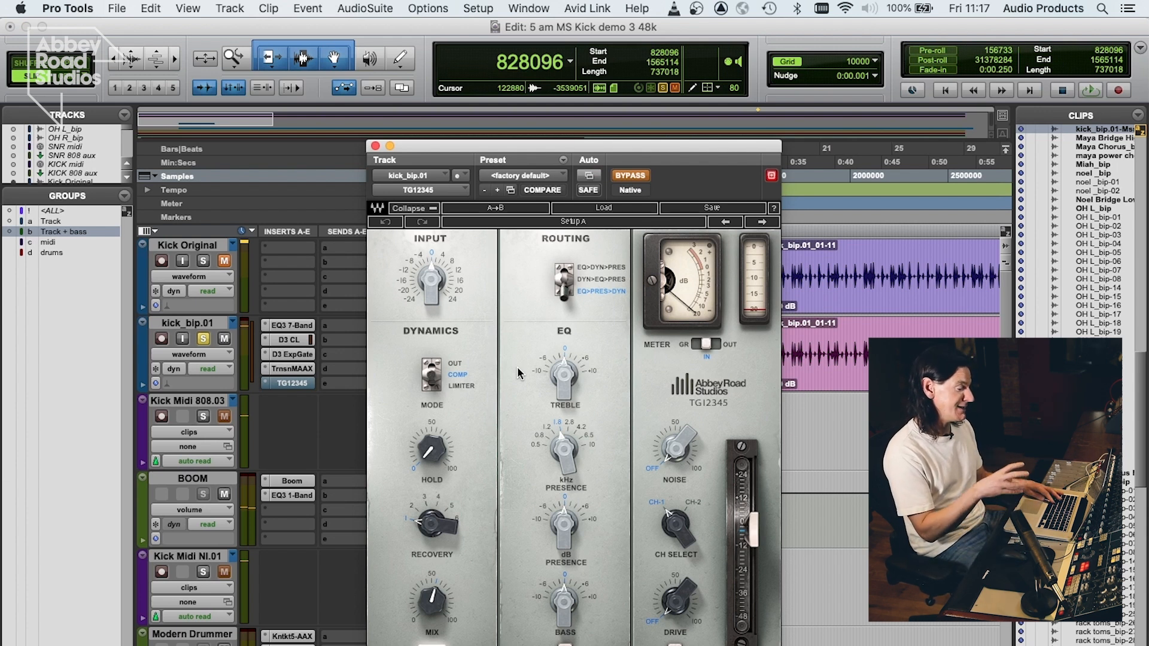
{"action": "mouse_move", "coordinate": [508, 410]}
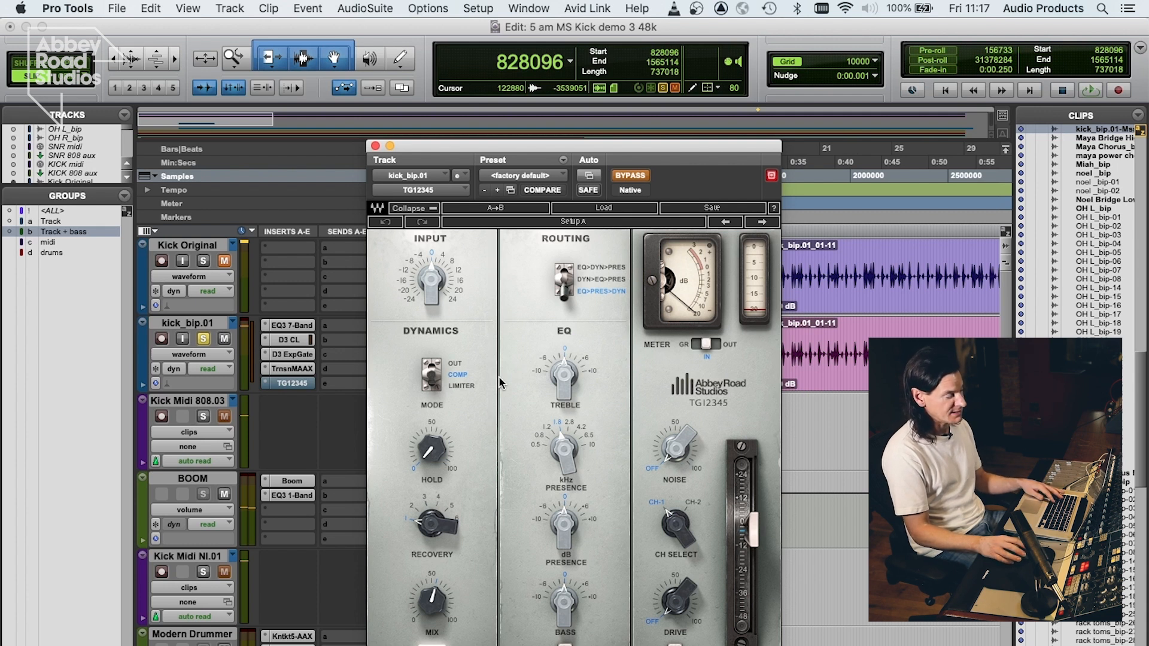
{"action": "mouse_move", "coordinate": [498, 380]}
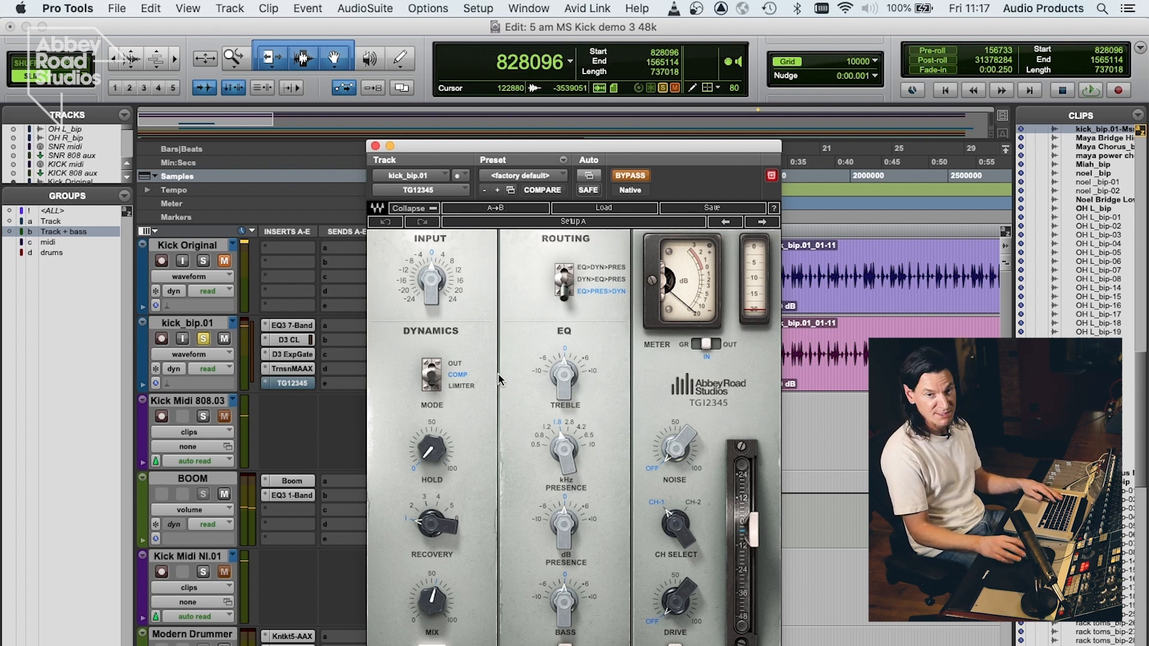
{"action": "mouse_move", "coordinate": [502, 478]}
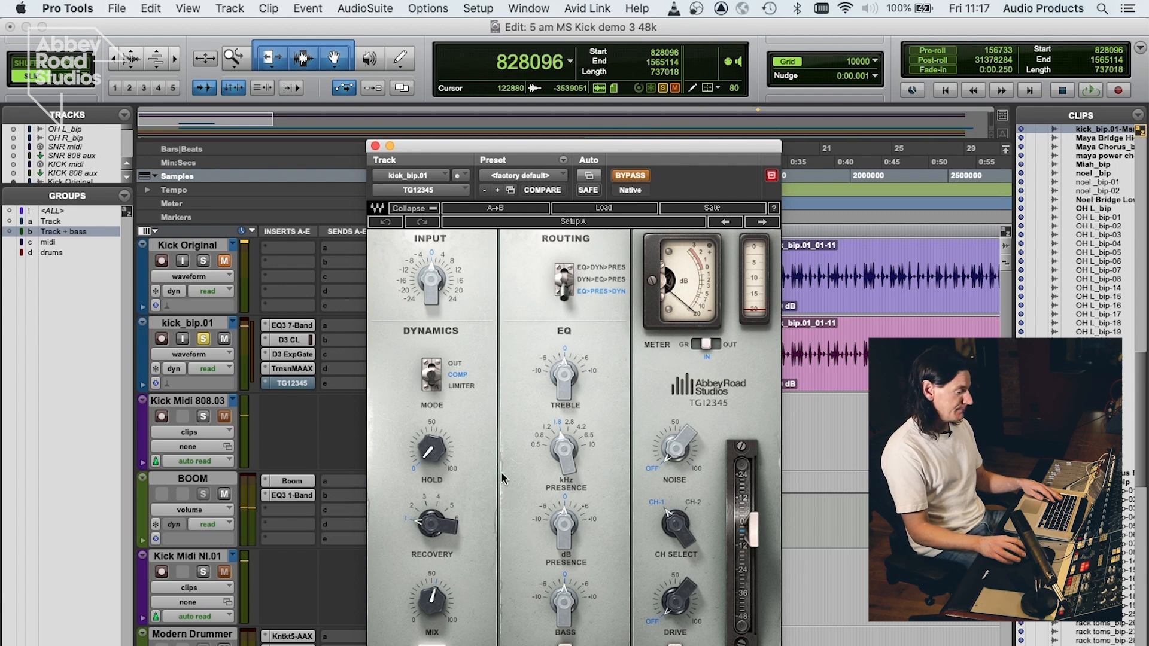
{"action": "mouse_move", "coordinate": [512, 533]}
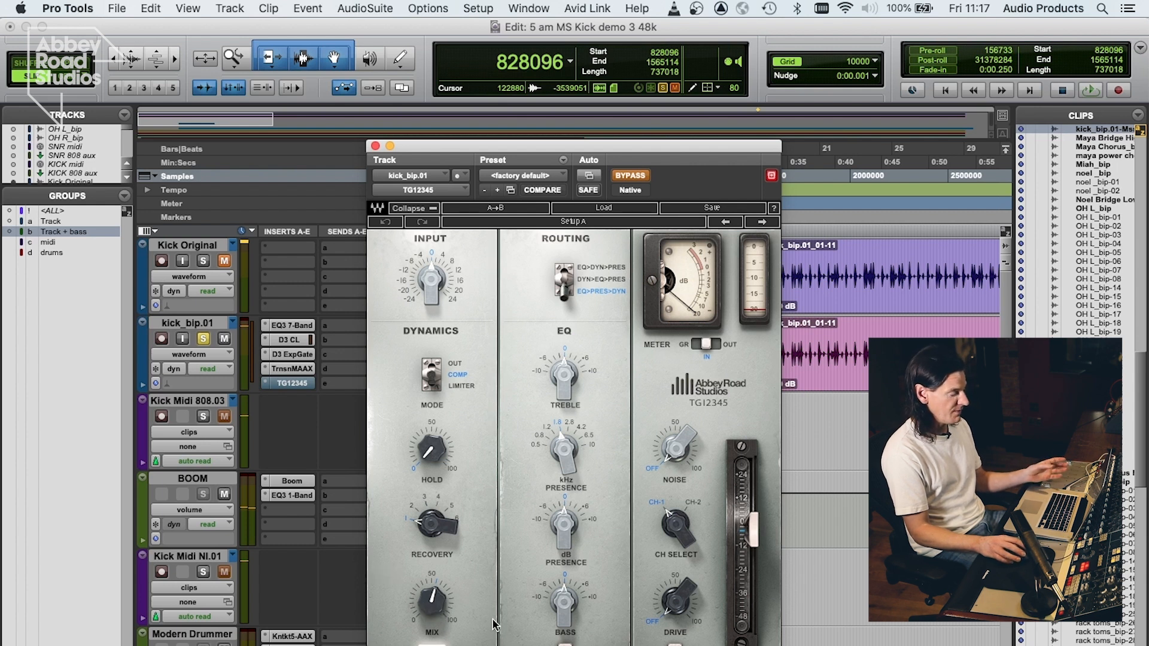
{"action": "mouse_move", "coordinate": [498, 485]}
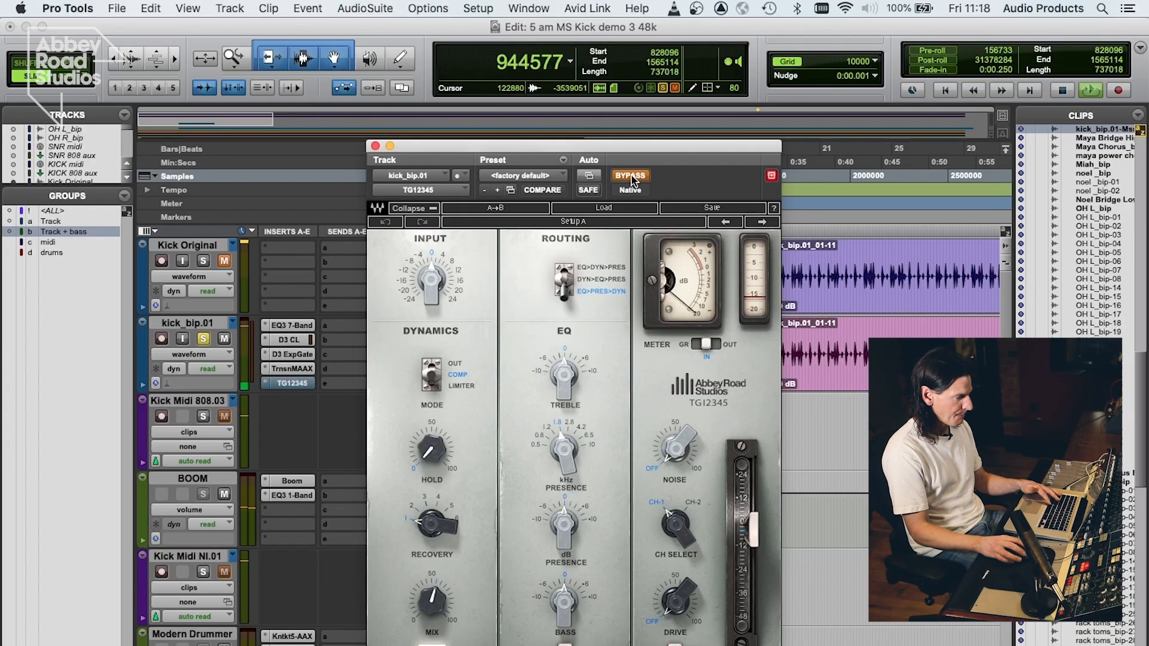
{"action": "mouse_move", "coordinate": [628, 176]}
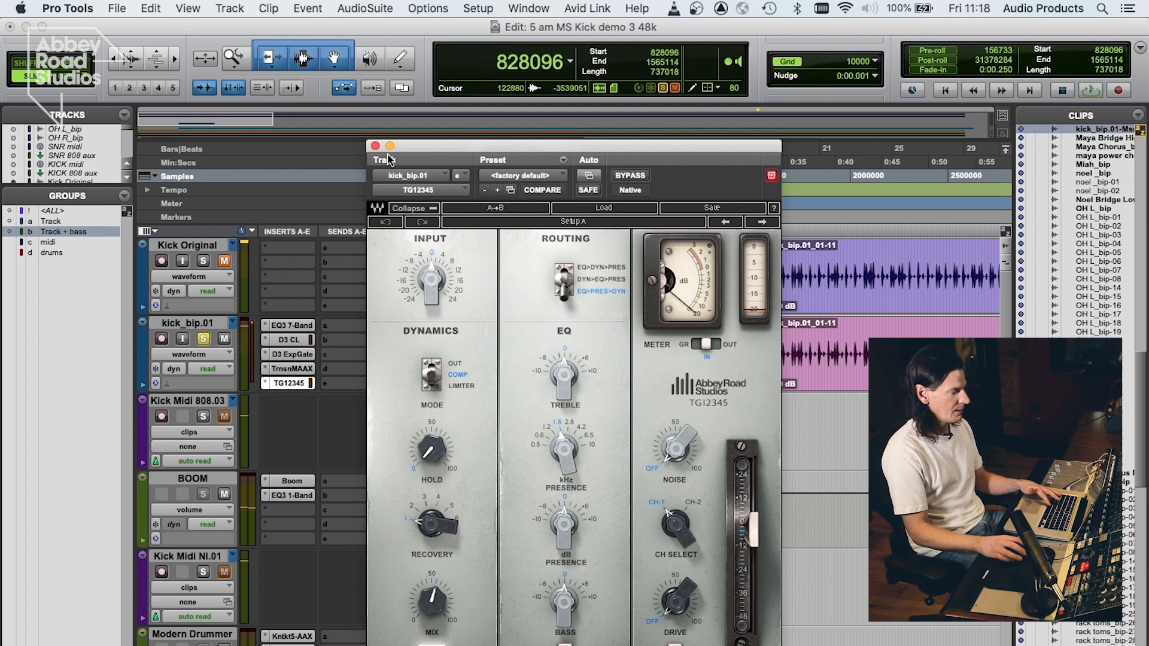
- Close TG12345, audition the Kick Original, then take kick_bip.01 out of solo
{"action": "left_click", "coordinate": [376, 145]}
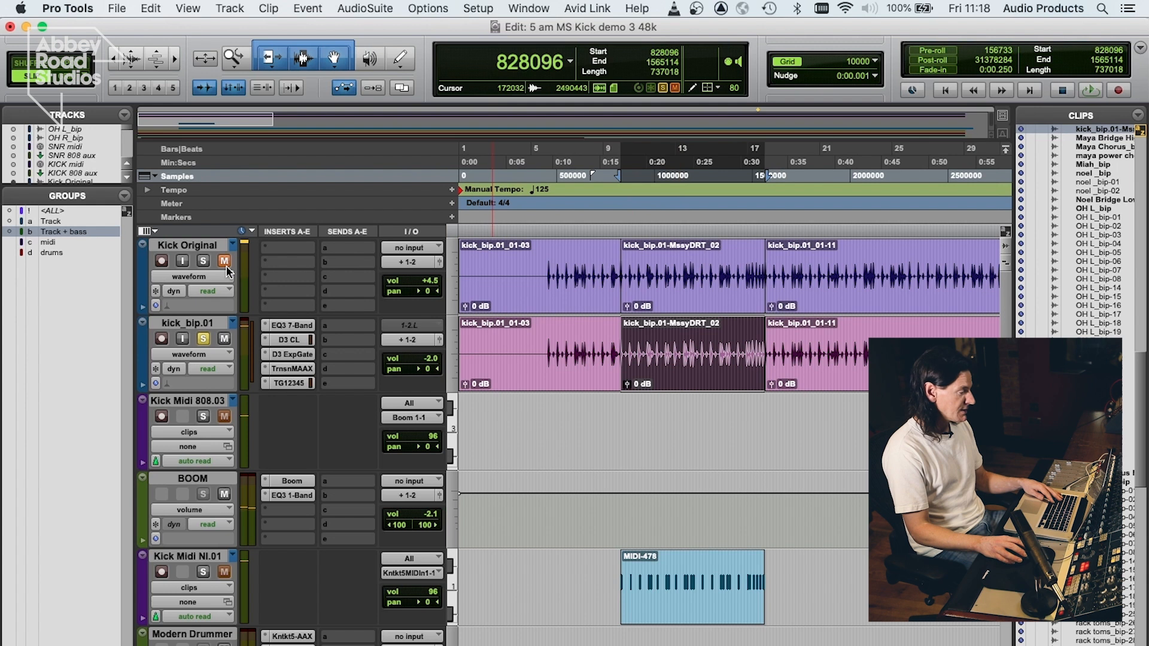
{"action": "left_click", "coordinate": [204, 261]}
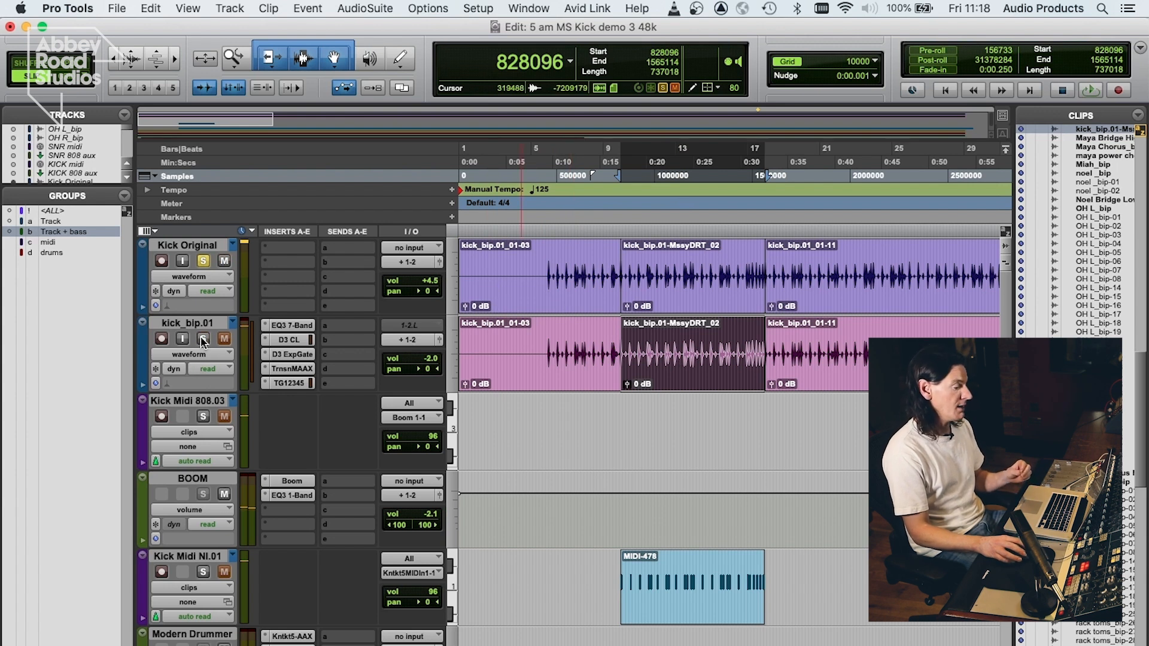
{"action": "mouse_move", "coordinate": [204, 339]}
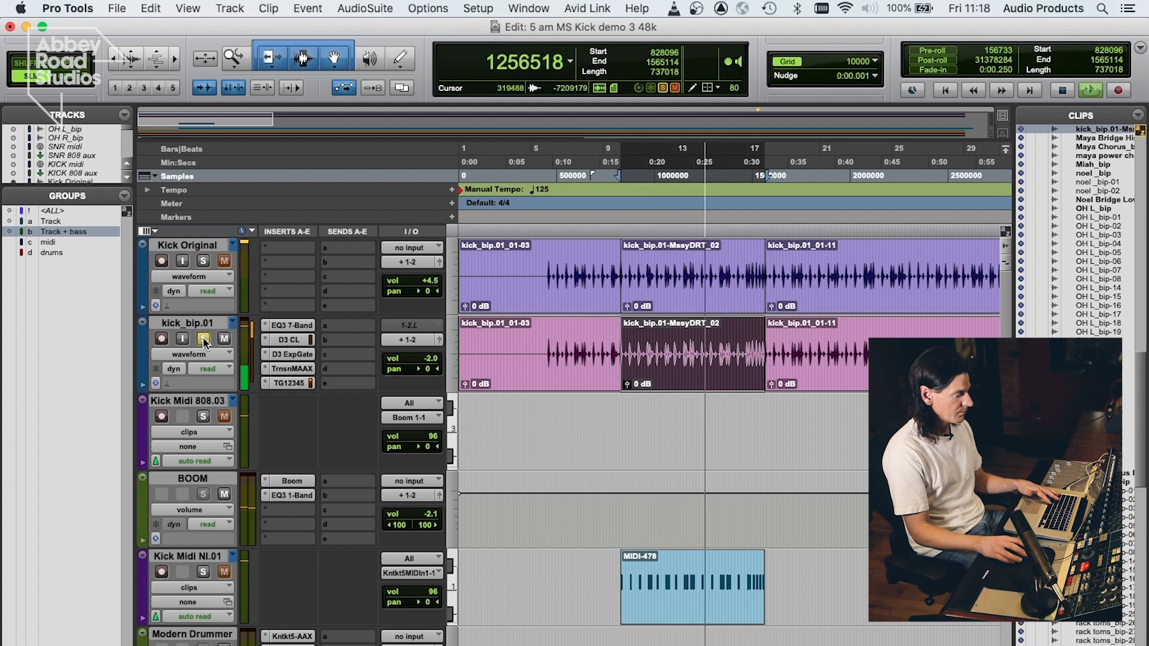
{"action": "left_click", "coordinate": [204, 339]}
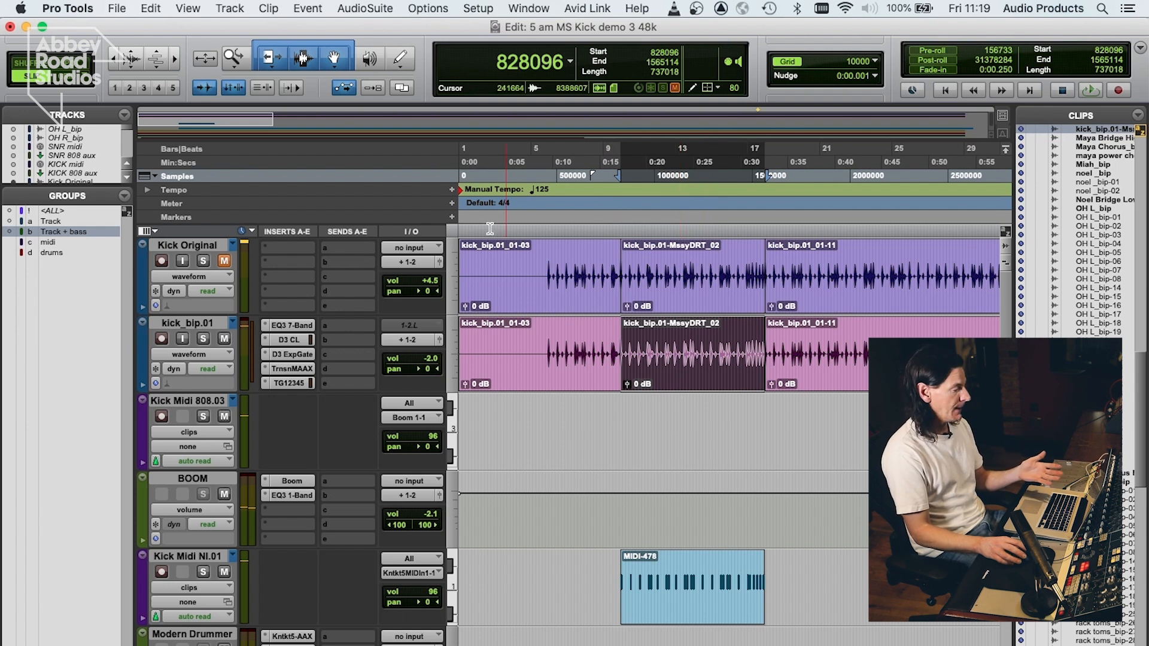
- Show the AudioSuite menu's processing categories to reach Massey DRT
{"action": "left_click", "coordinate": [366, 8]}
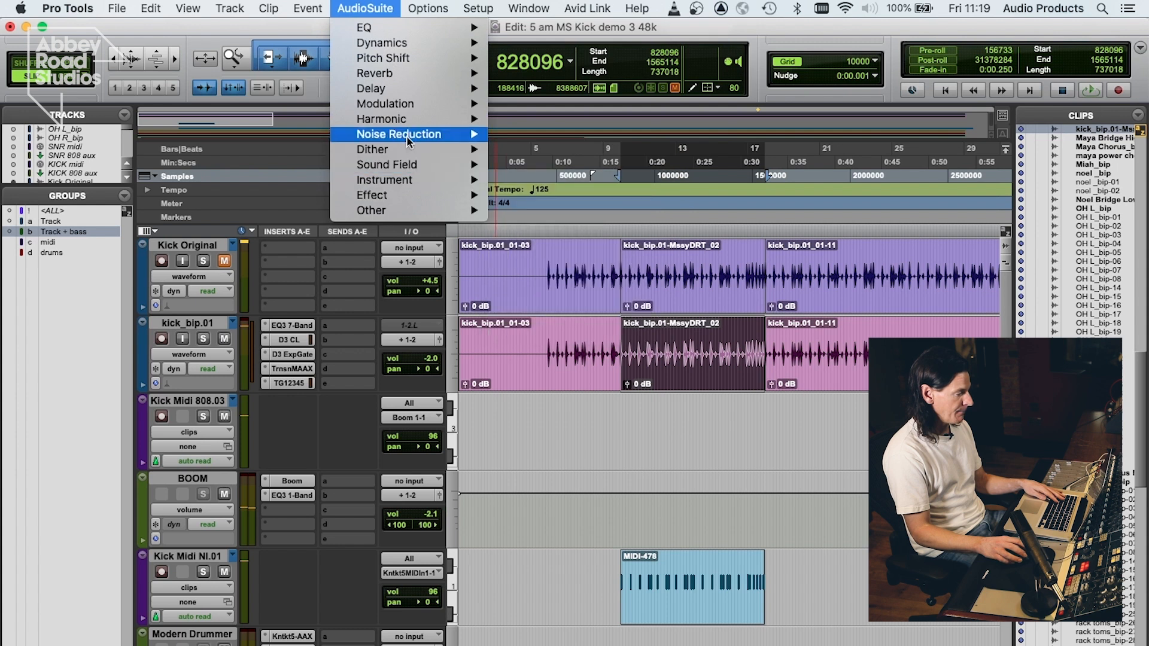
{"action": "mouse_move", "coordinate": [385, 180]}
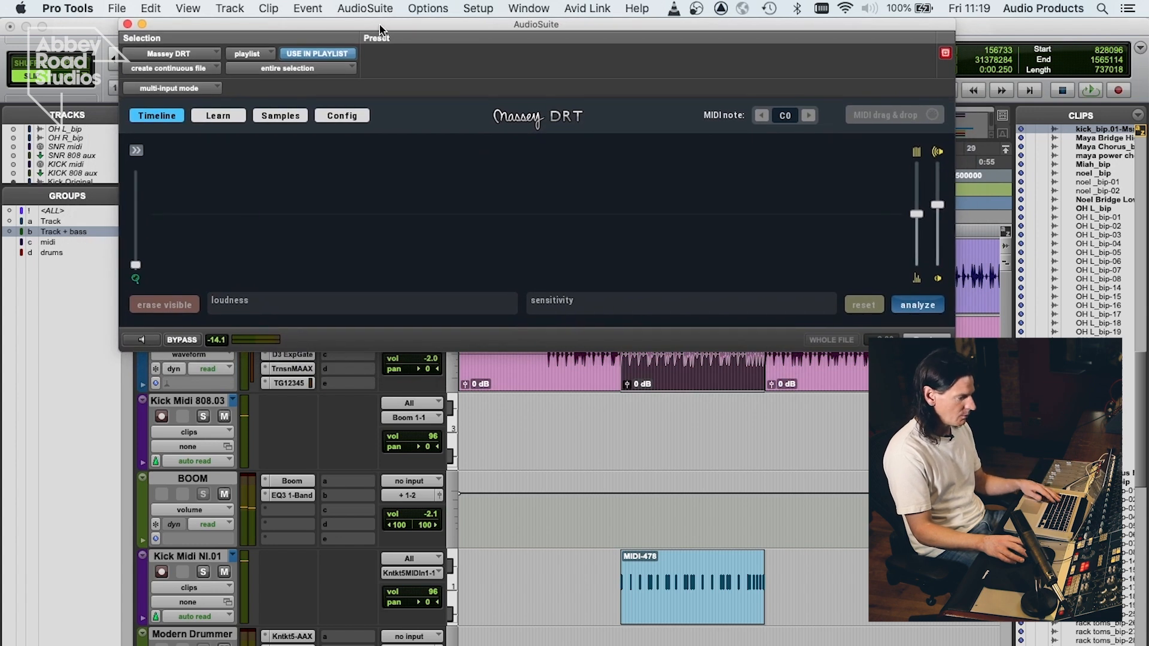
{"action": "mouse_move", "coordinate": [427, 29]}
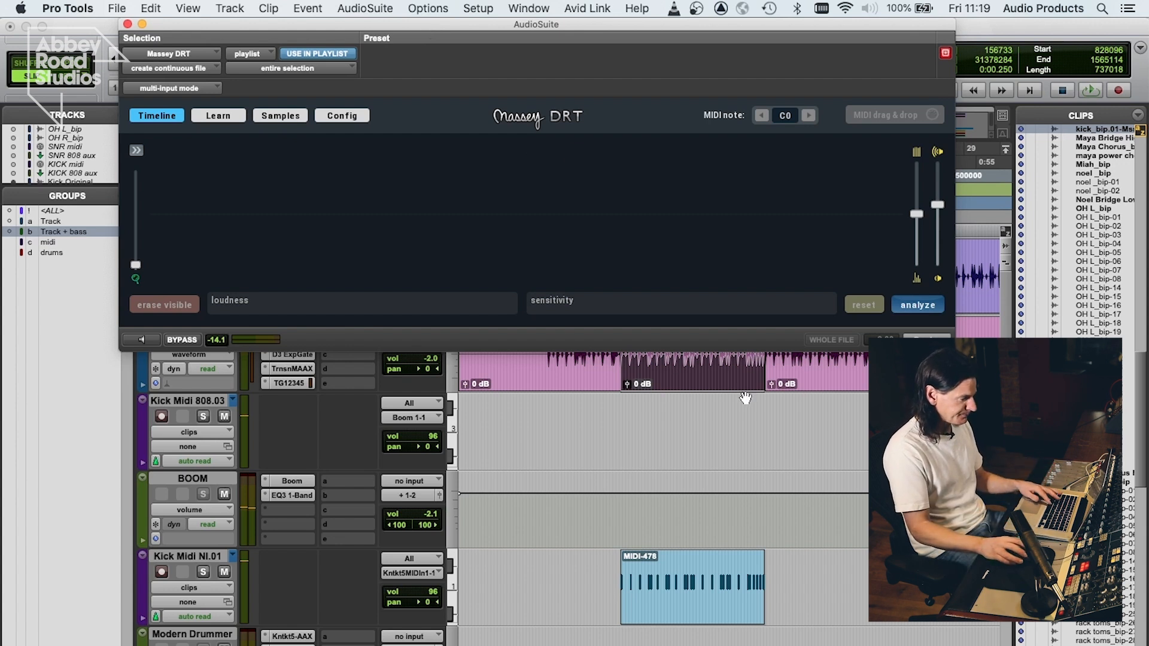
{"action": "mouse_move", "coordinate": [806, 334]}
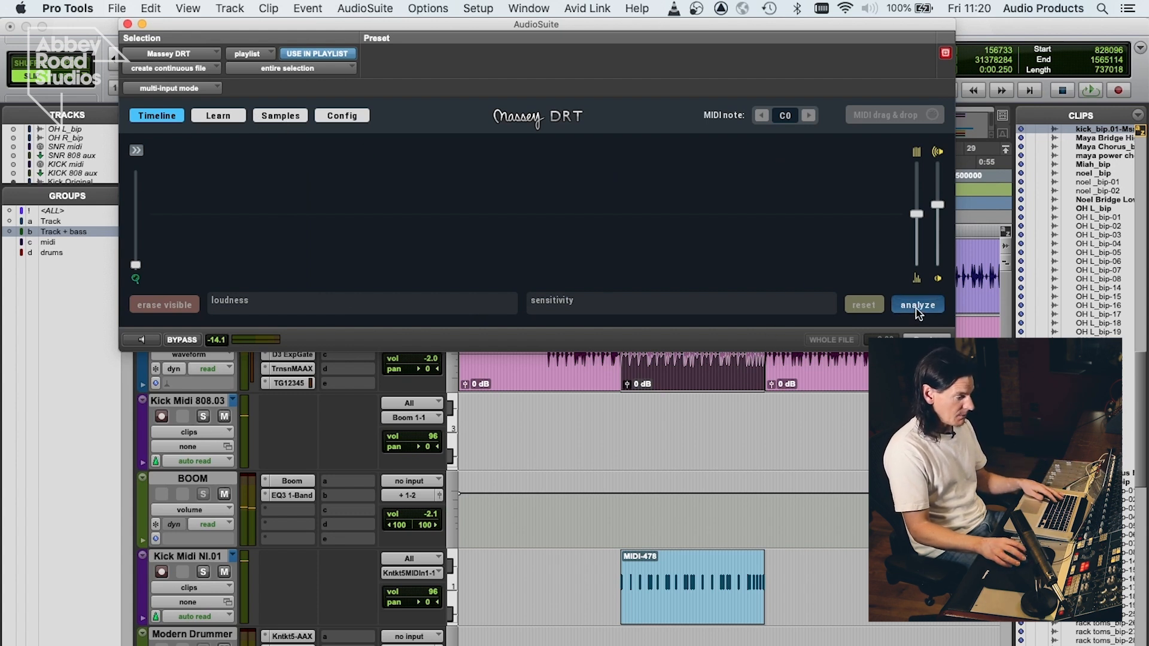
- Analyze the kick audio in Massey DRT to detect the drum hits
{"action": "left_click", "coordinate": [917, 306]}
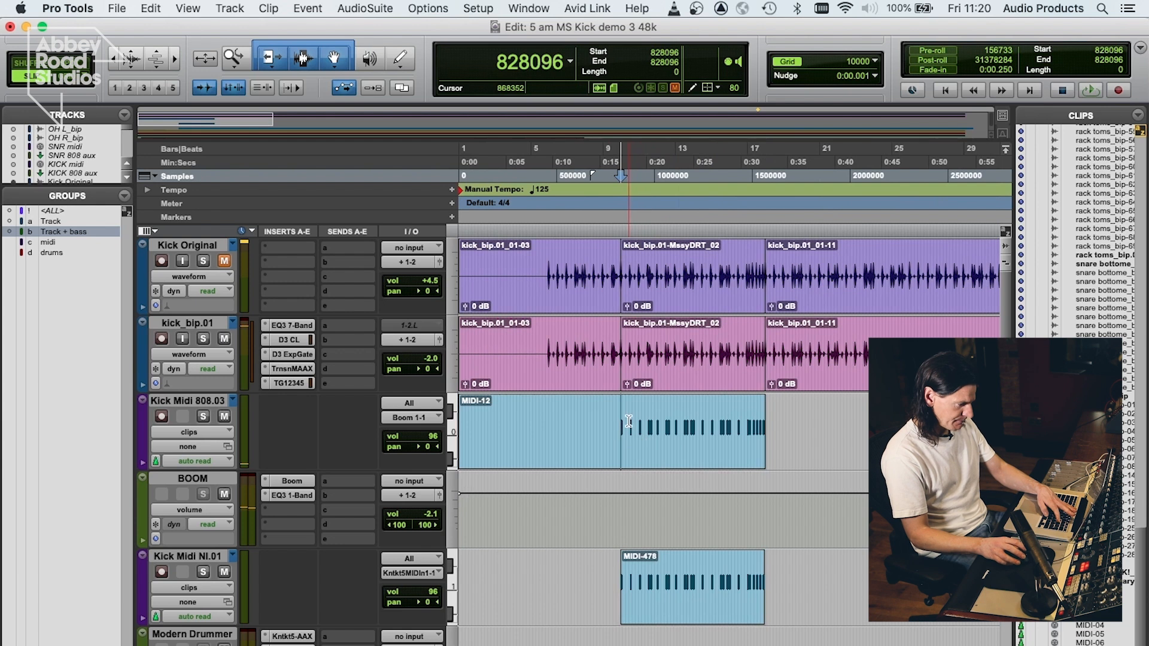
- Switch the Kick Midi 808.03 track view from clips to notes
{"action": "left_click", "coordinate": [188, 431]}
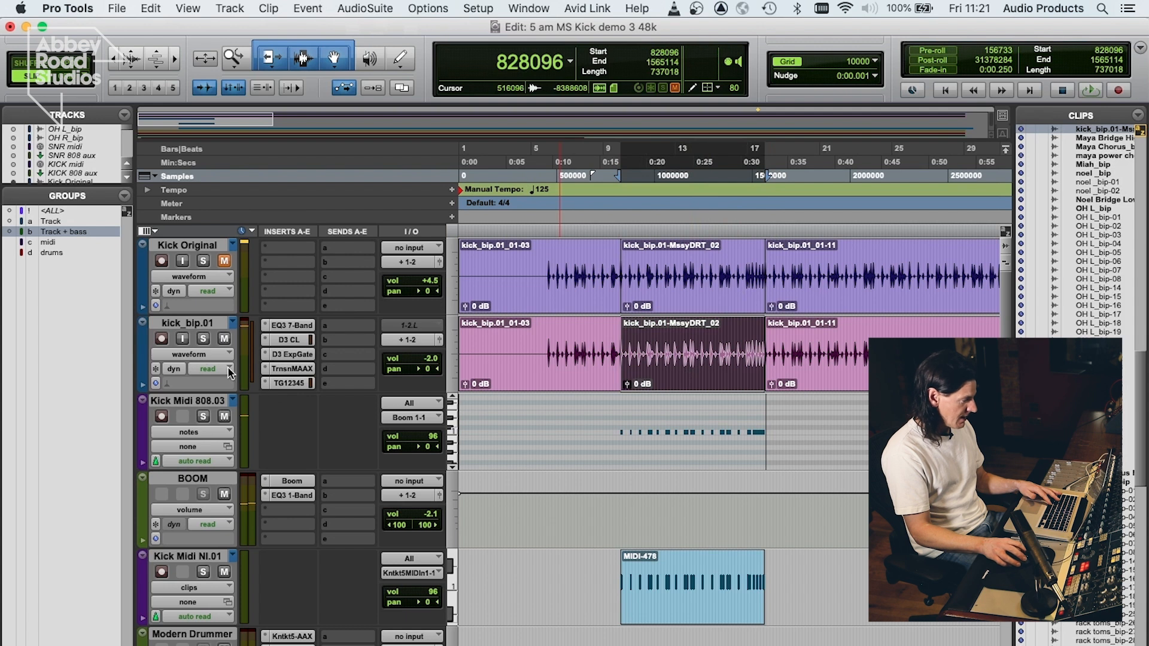
{"action": "mouse_move", "coordinate": [197, 345]}
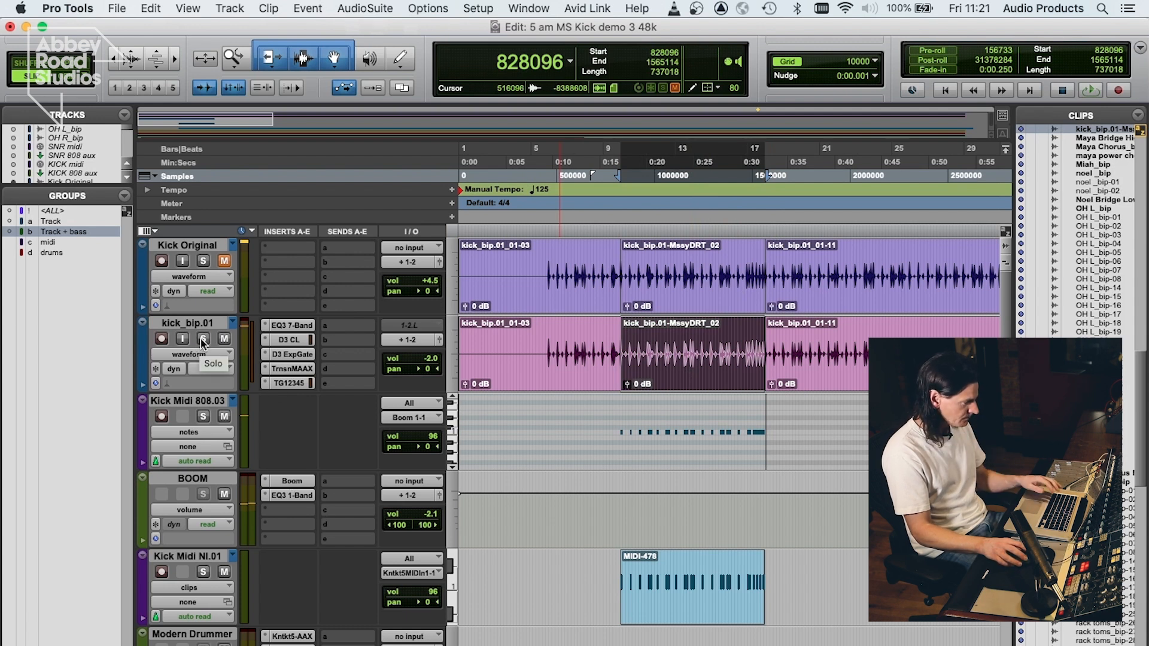
- Solo the processed kick_bip.01 track alongside the Kick Midi 808.03 layer for playback
{"action": "left_click", "coordinate": [203, 339]}
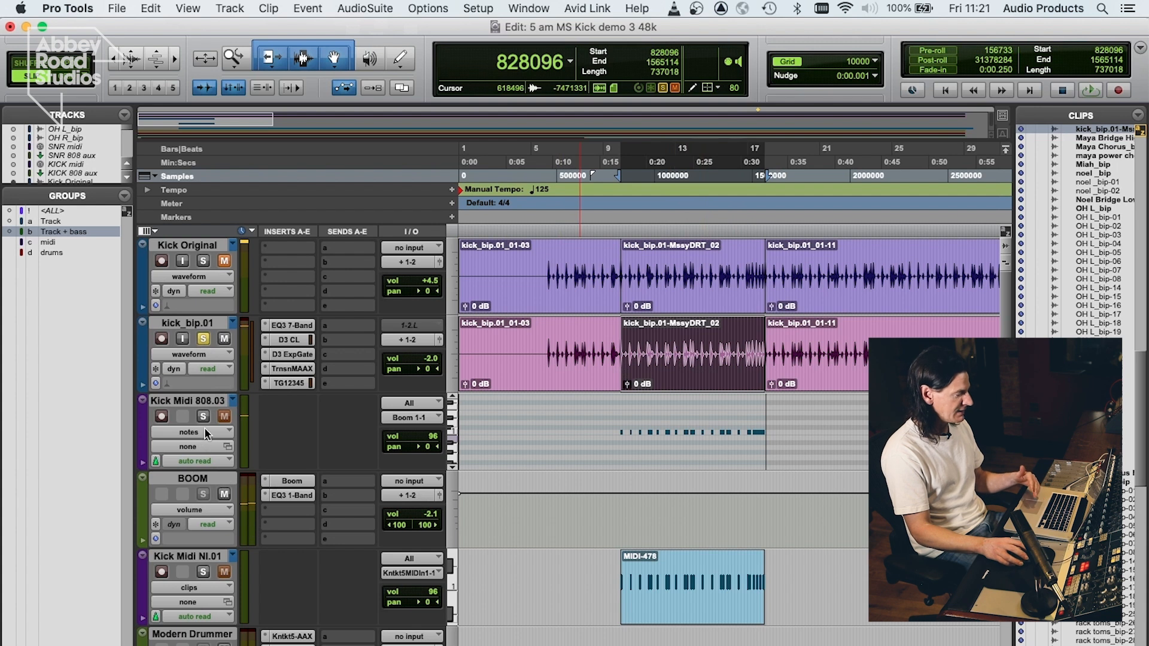
{"action": "mouse_move", "coordinate": [204, 416]}
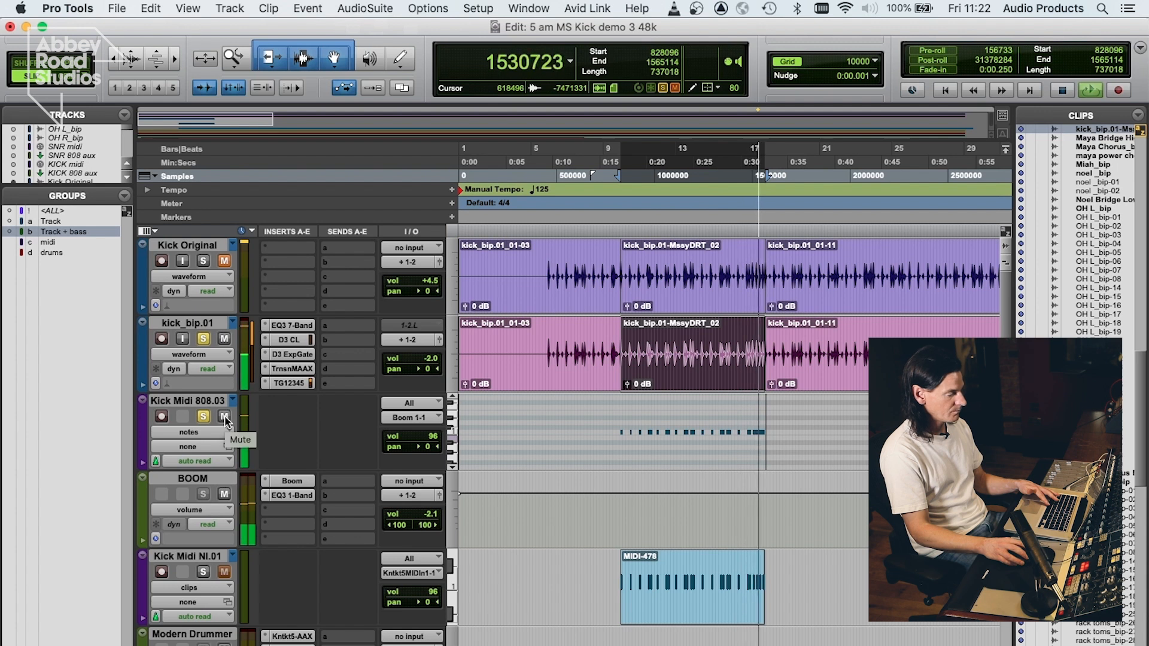
- Mute the Kick Midi 808 layer to compare against the Modern Drummer kick
{"action": "left_click", "coordinate": [224, 417]}
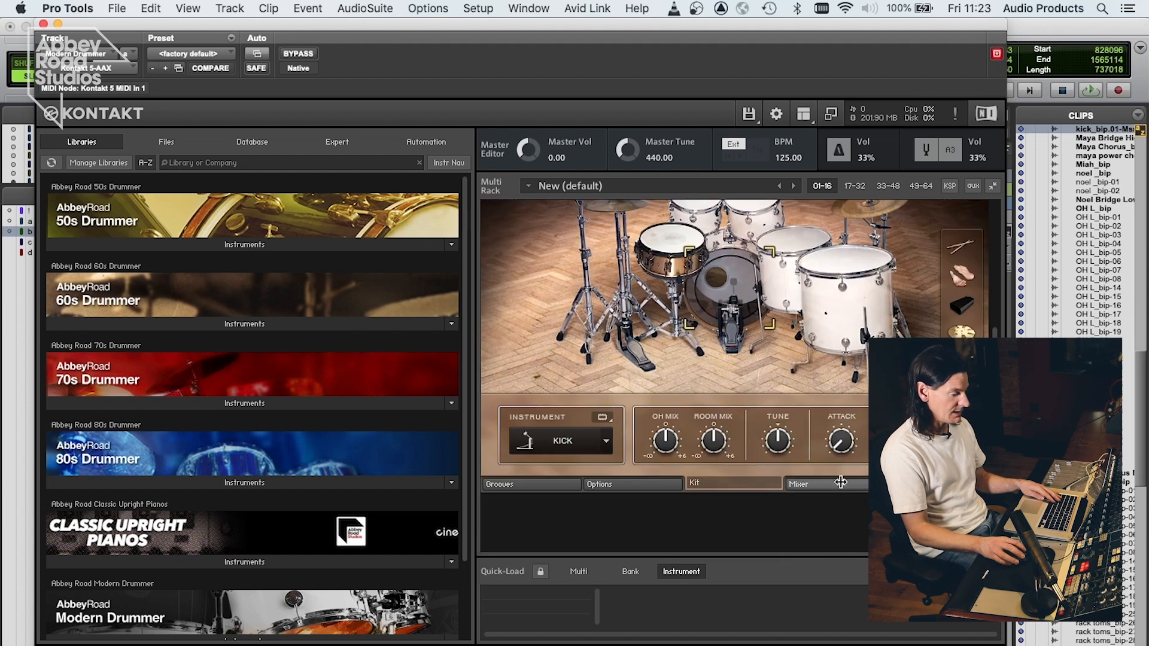
{"action": "left_click", "coordinate": [798, 484]}
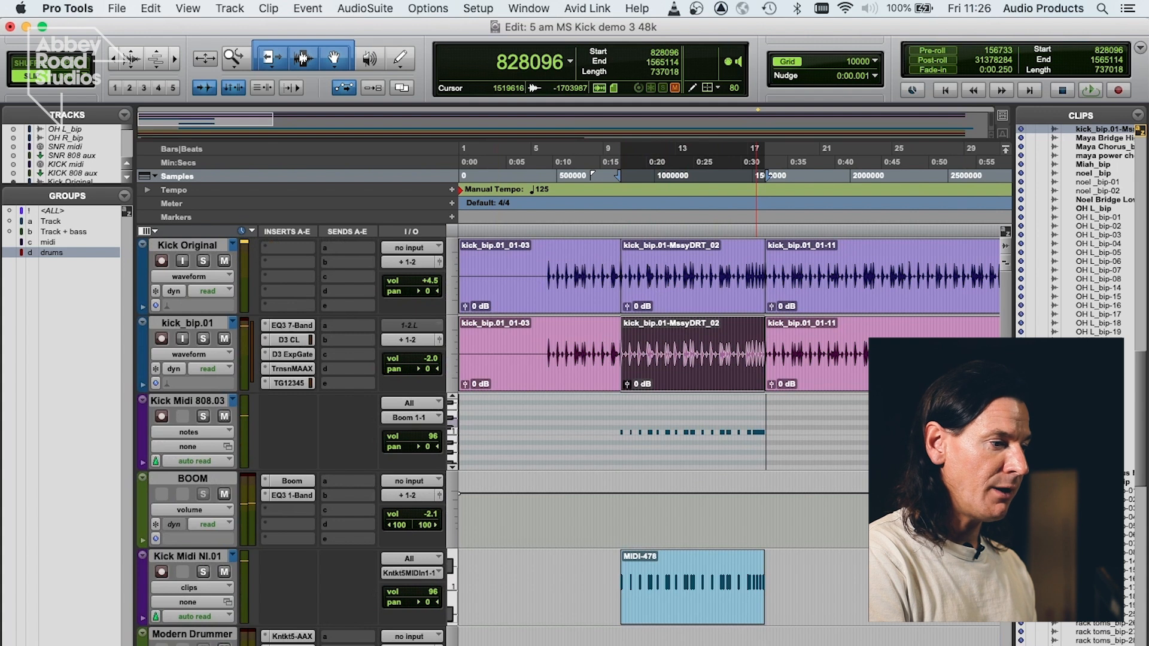
{"action": "scroll", "scroll_direction": "down", "scroll_amount": 3}
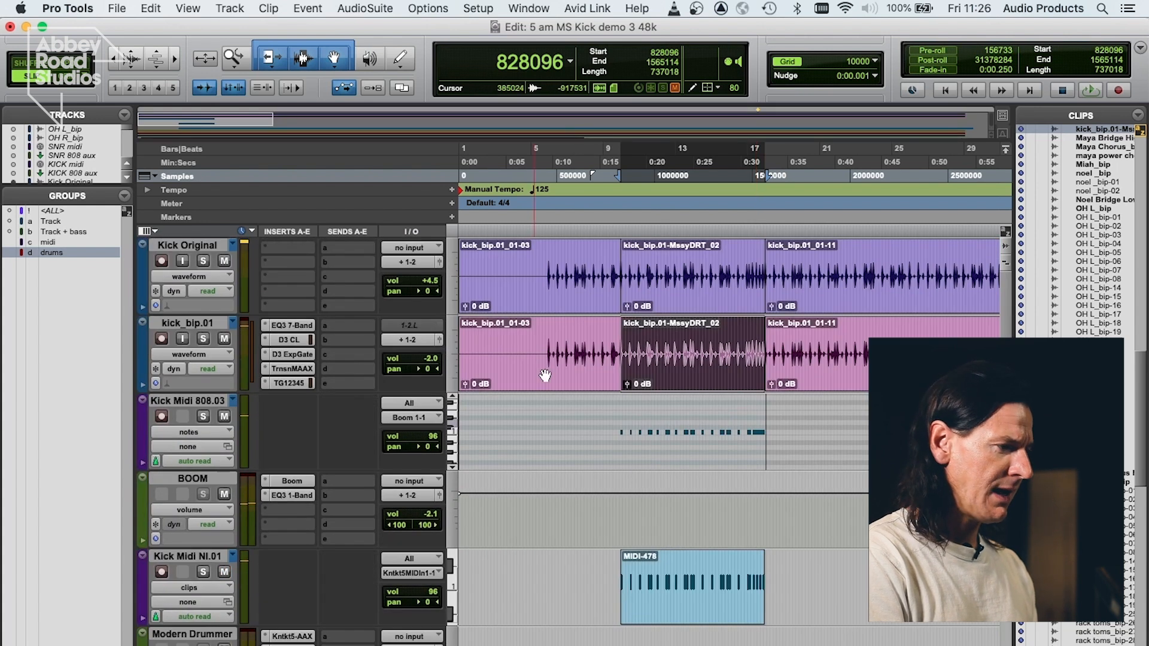
{"action": "mouse_move", "coordinate": [537, 367]}
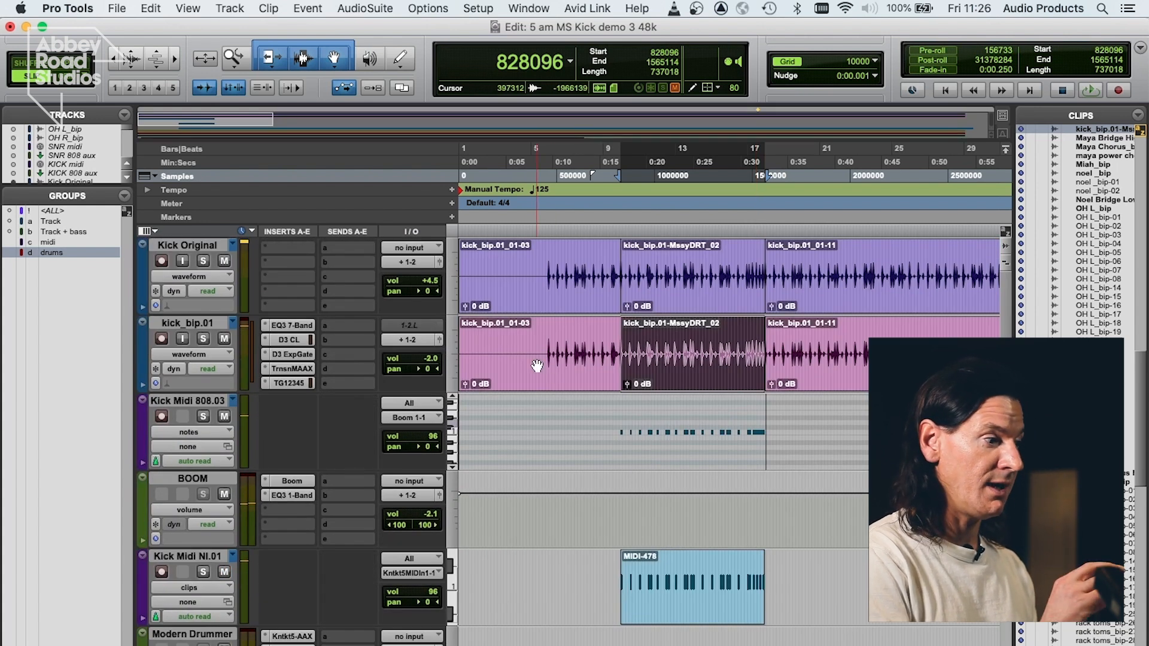